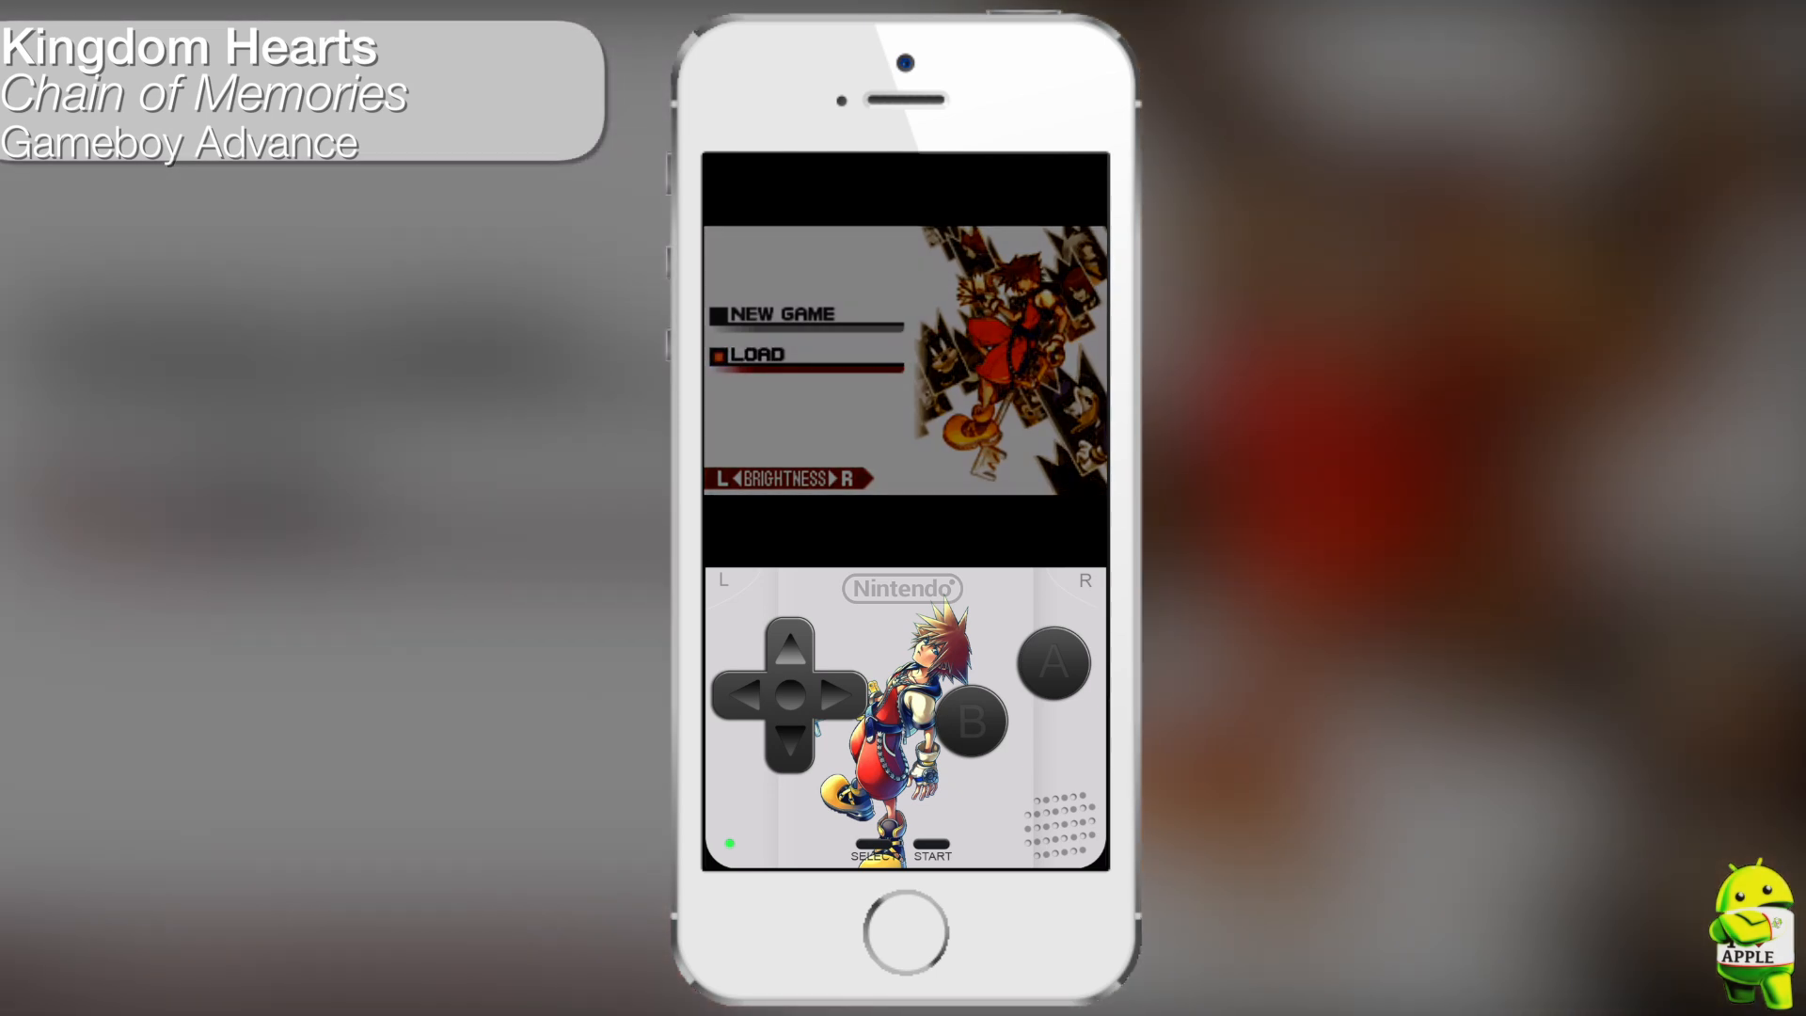
Exit Kingdom Hearts: Chain of Memories in GBA4iOS back to the iPhone home screen.
{"action": "left_click", "coordinate": [764, 355]}
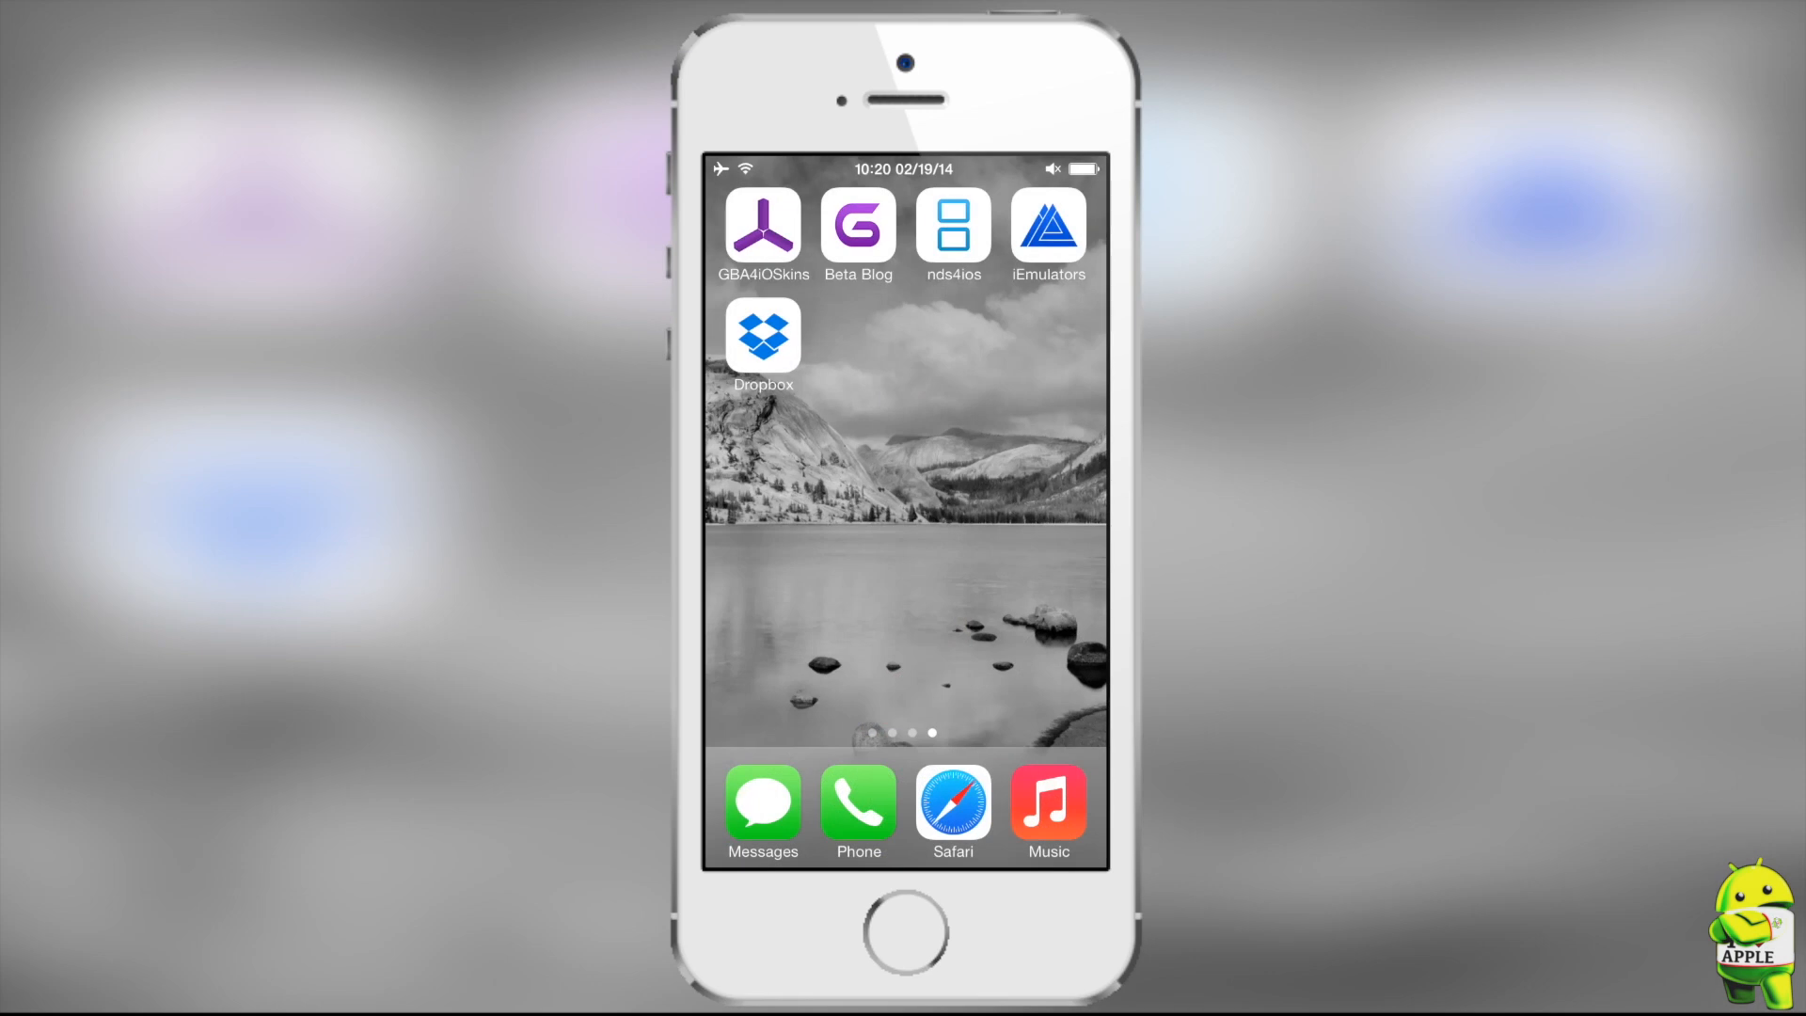
Download and install GBA4iOS 2.0 from gba4iosapp.com in Safari, then return home.
{"action": "left_click", "coordinate": [951, 806]}
{"action": "type", "text": "g"}
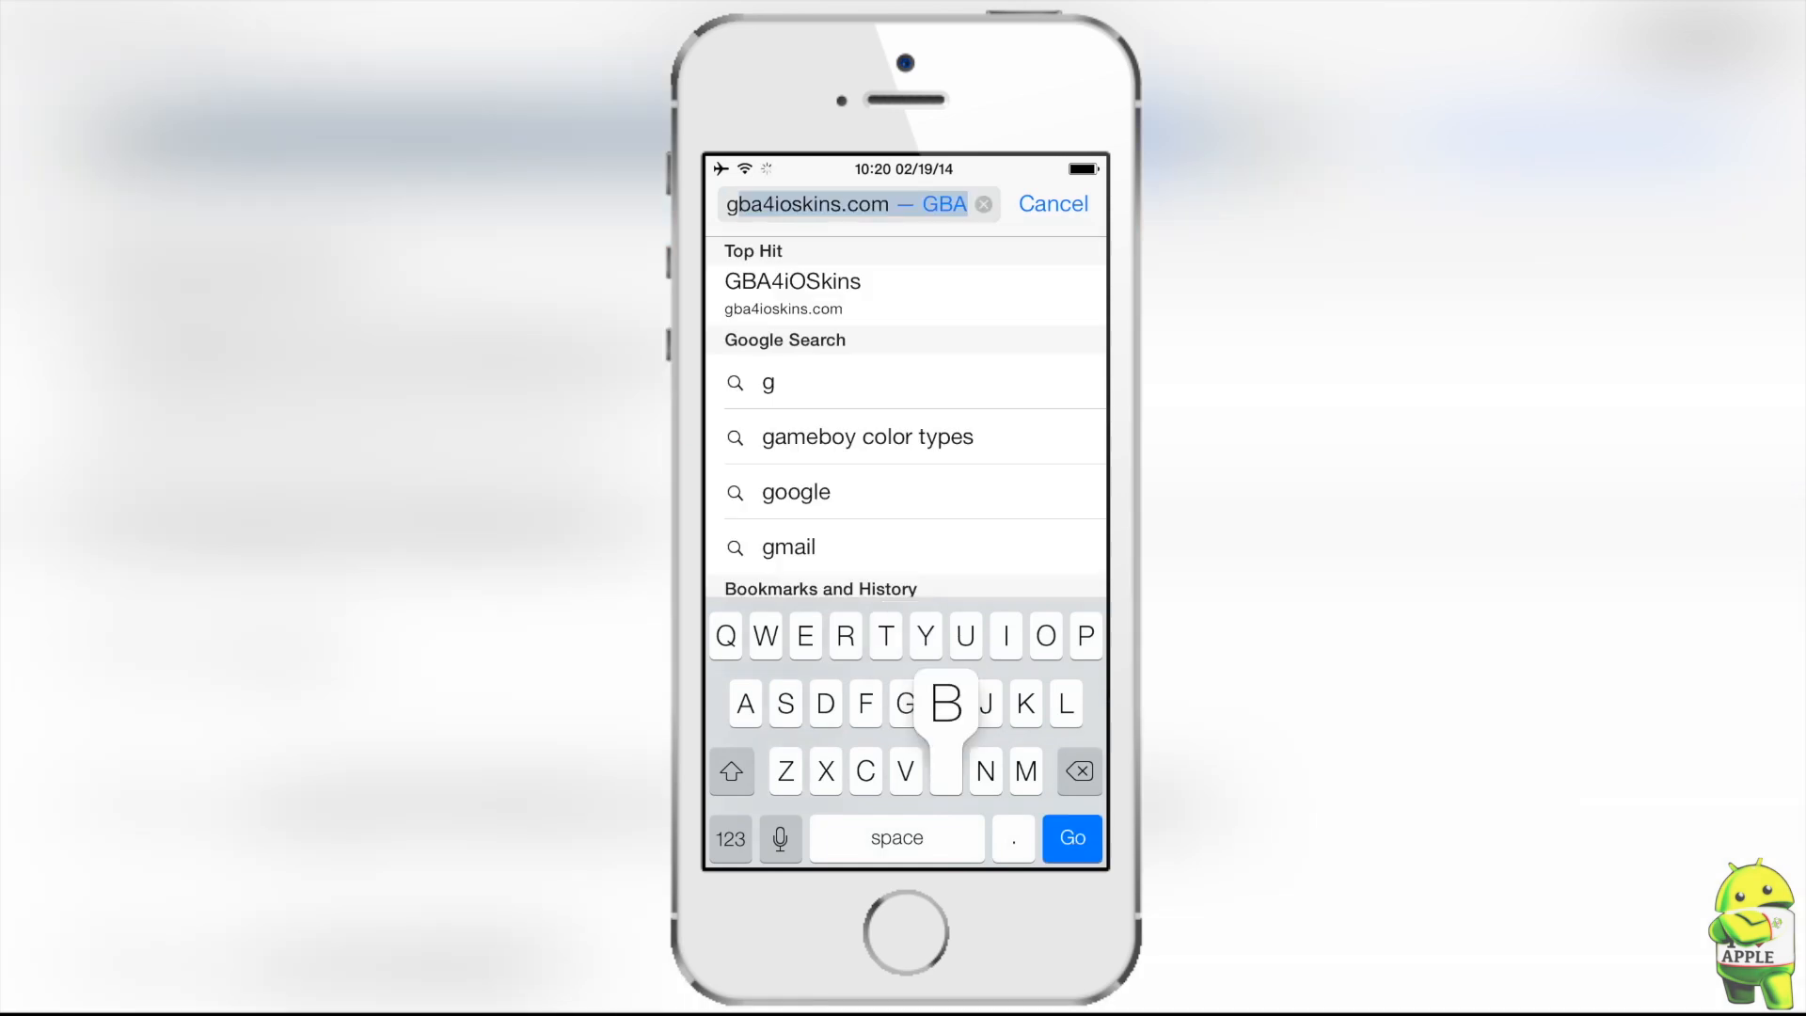
{"action": "left_click", "coordinate": [944, 702]}
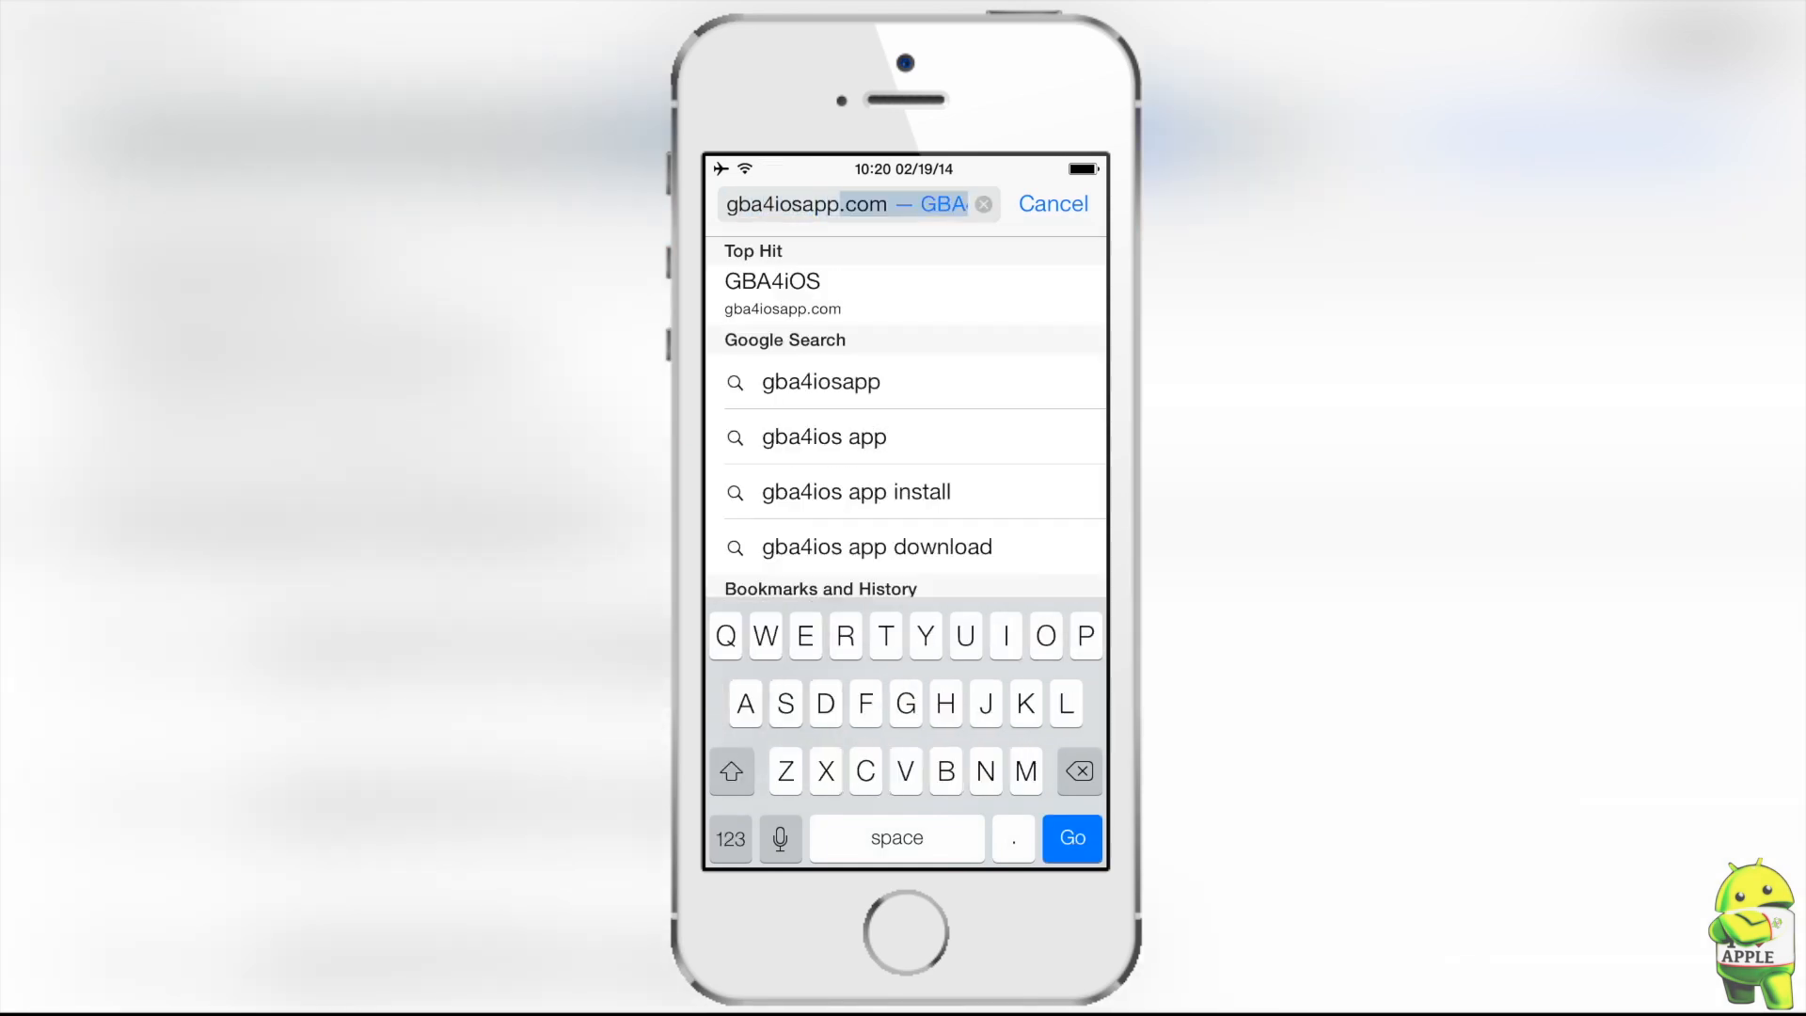
{"action": "left_click", "coordinate": [1070, 837]}
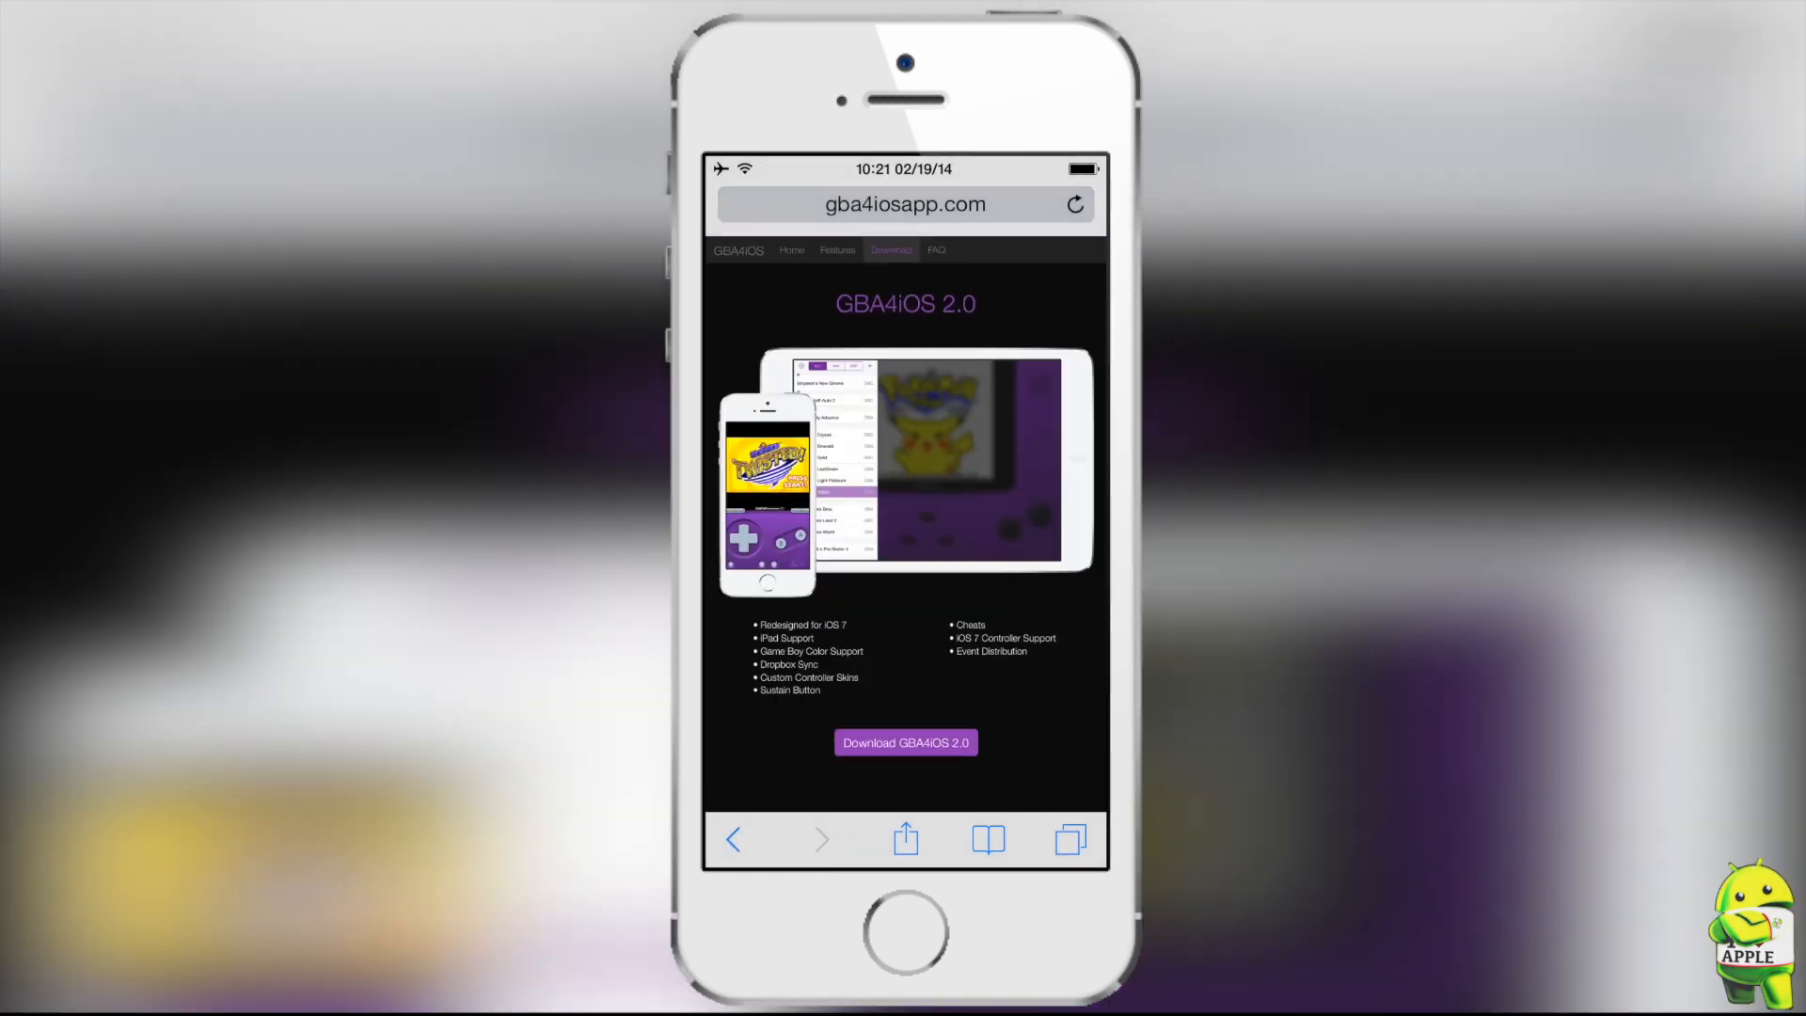
{"action": "left_click", "coordinate": [905, 742]}
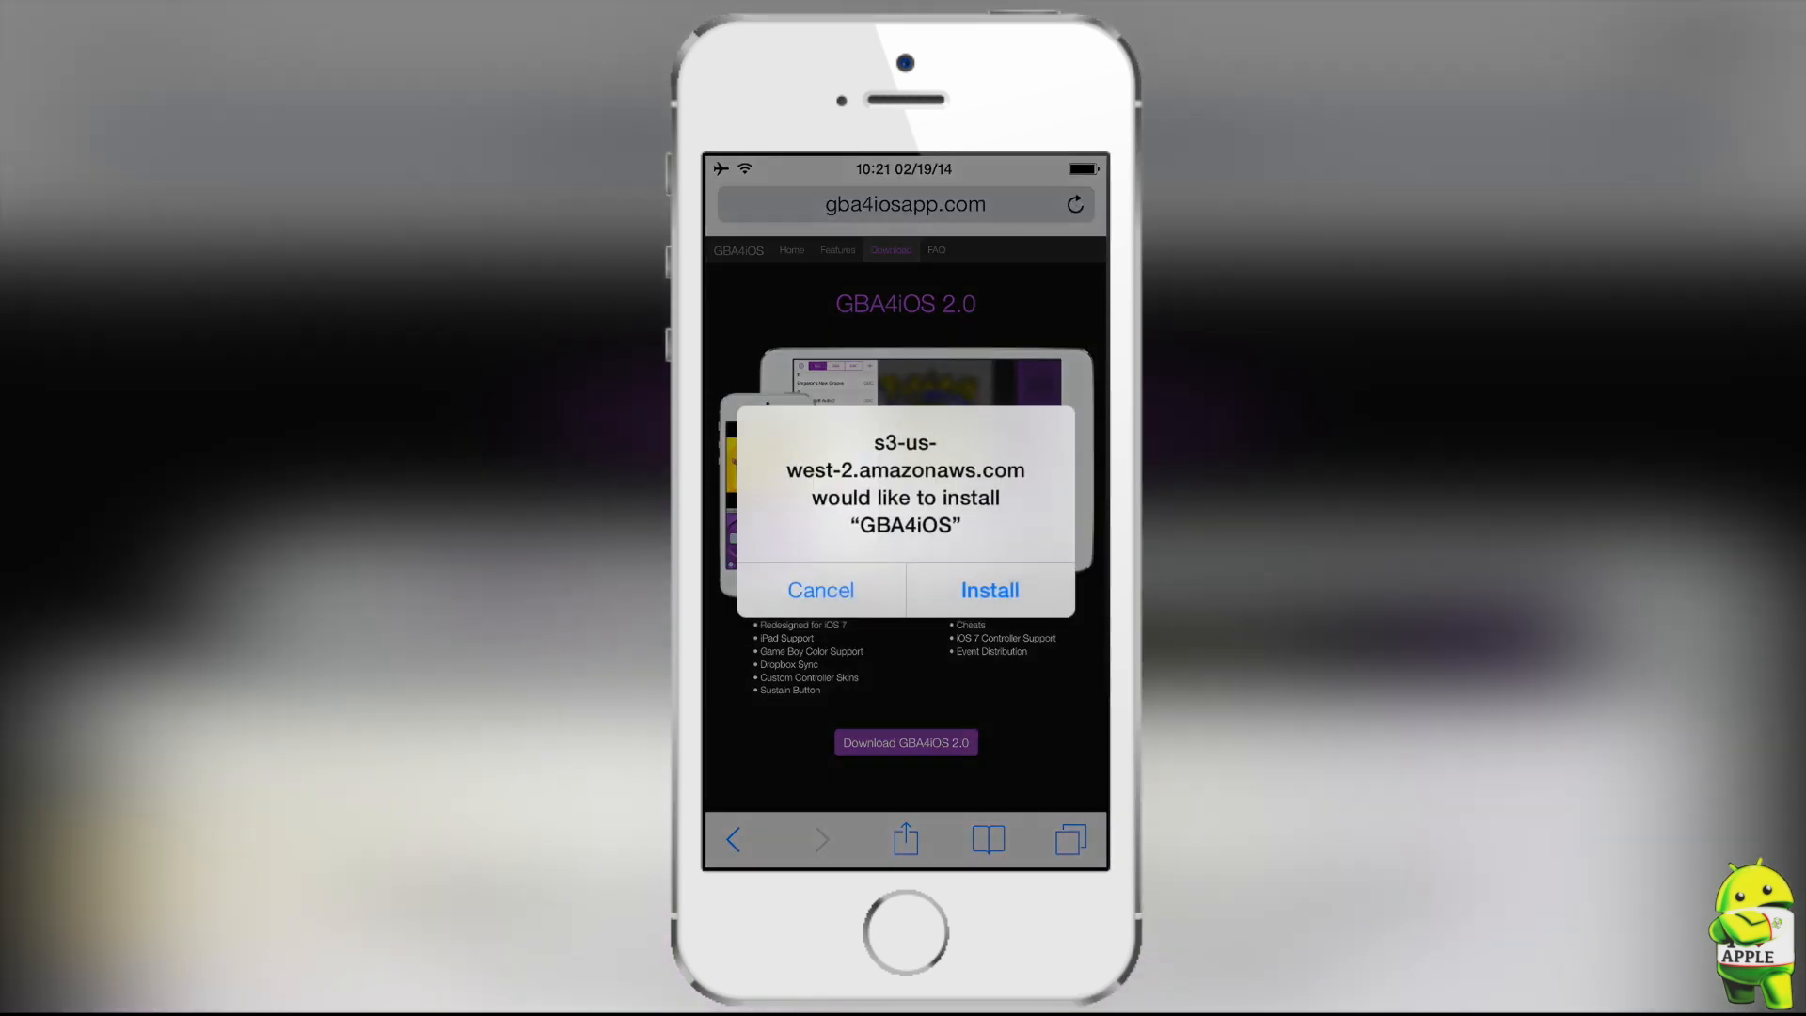
{"action": "left_click", "coordinate": [988, 589]}
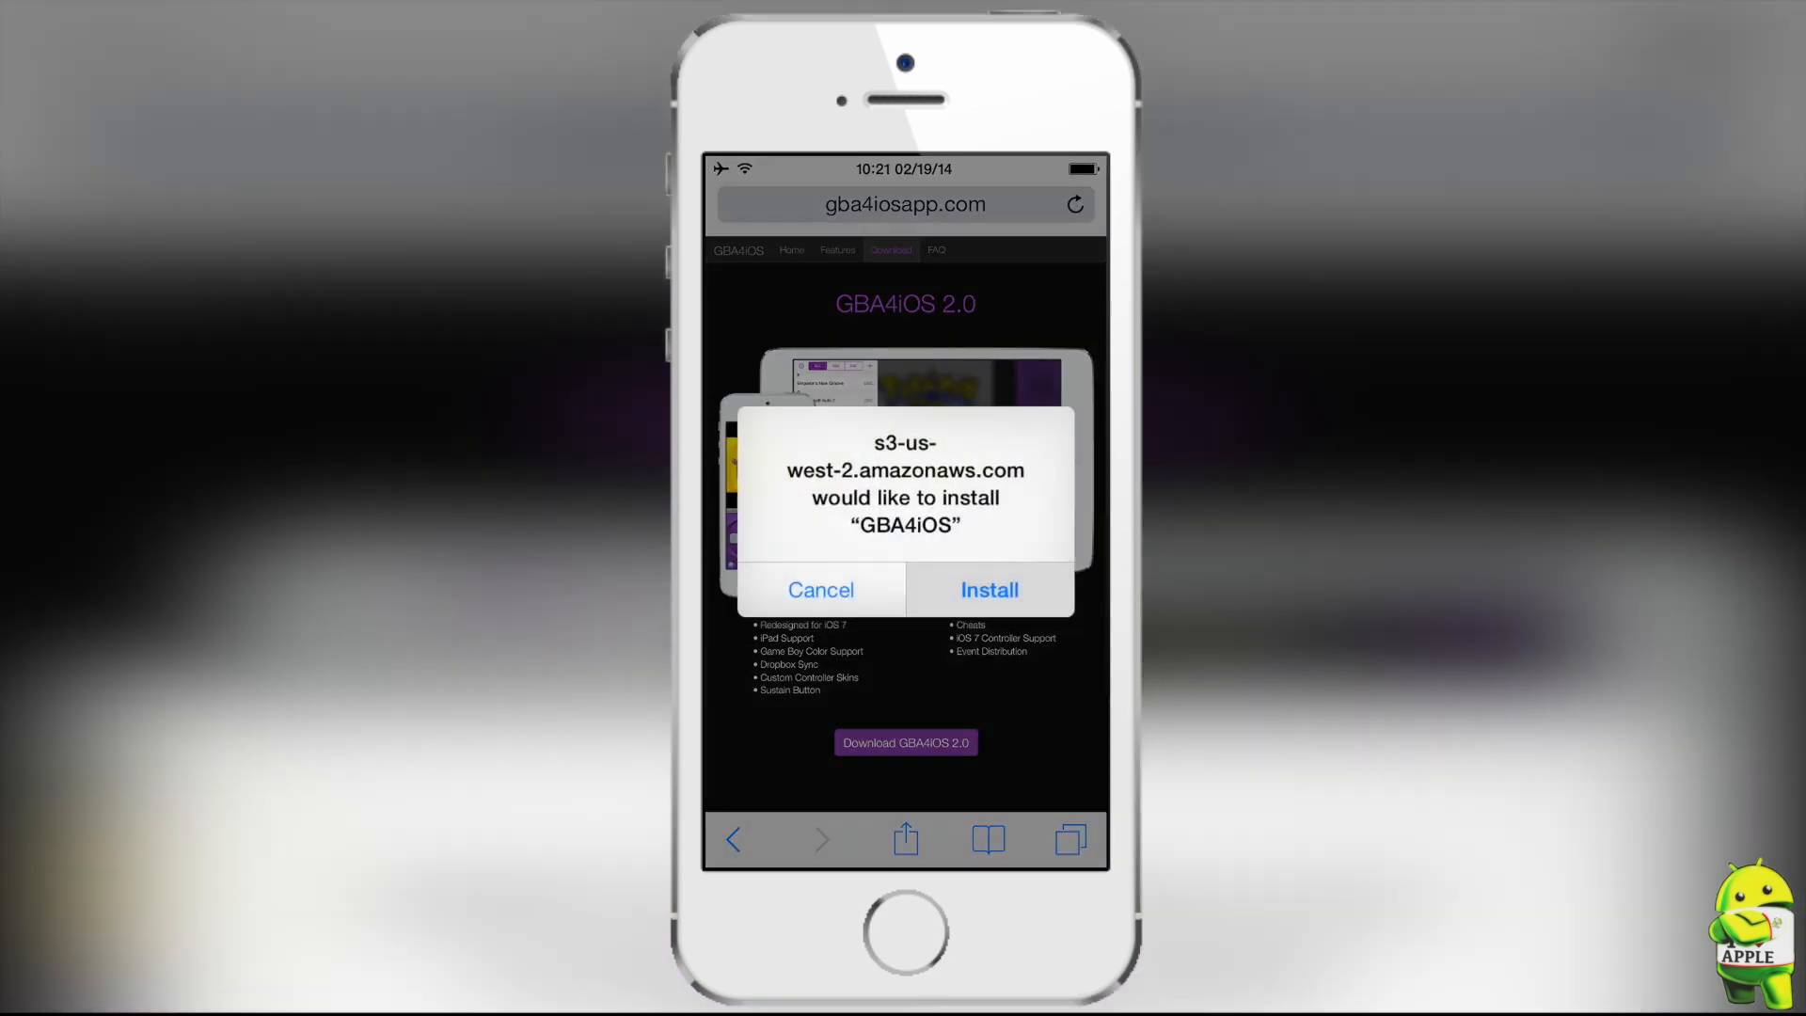
{"action": "left_click", "coordinate": [986, 590]}
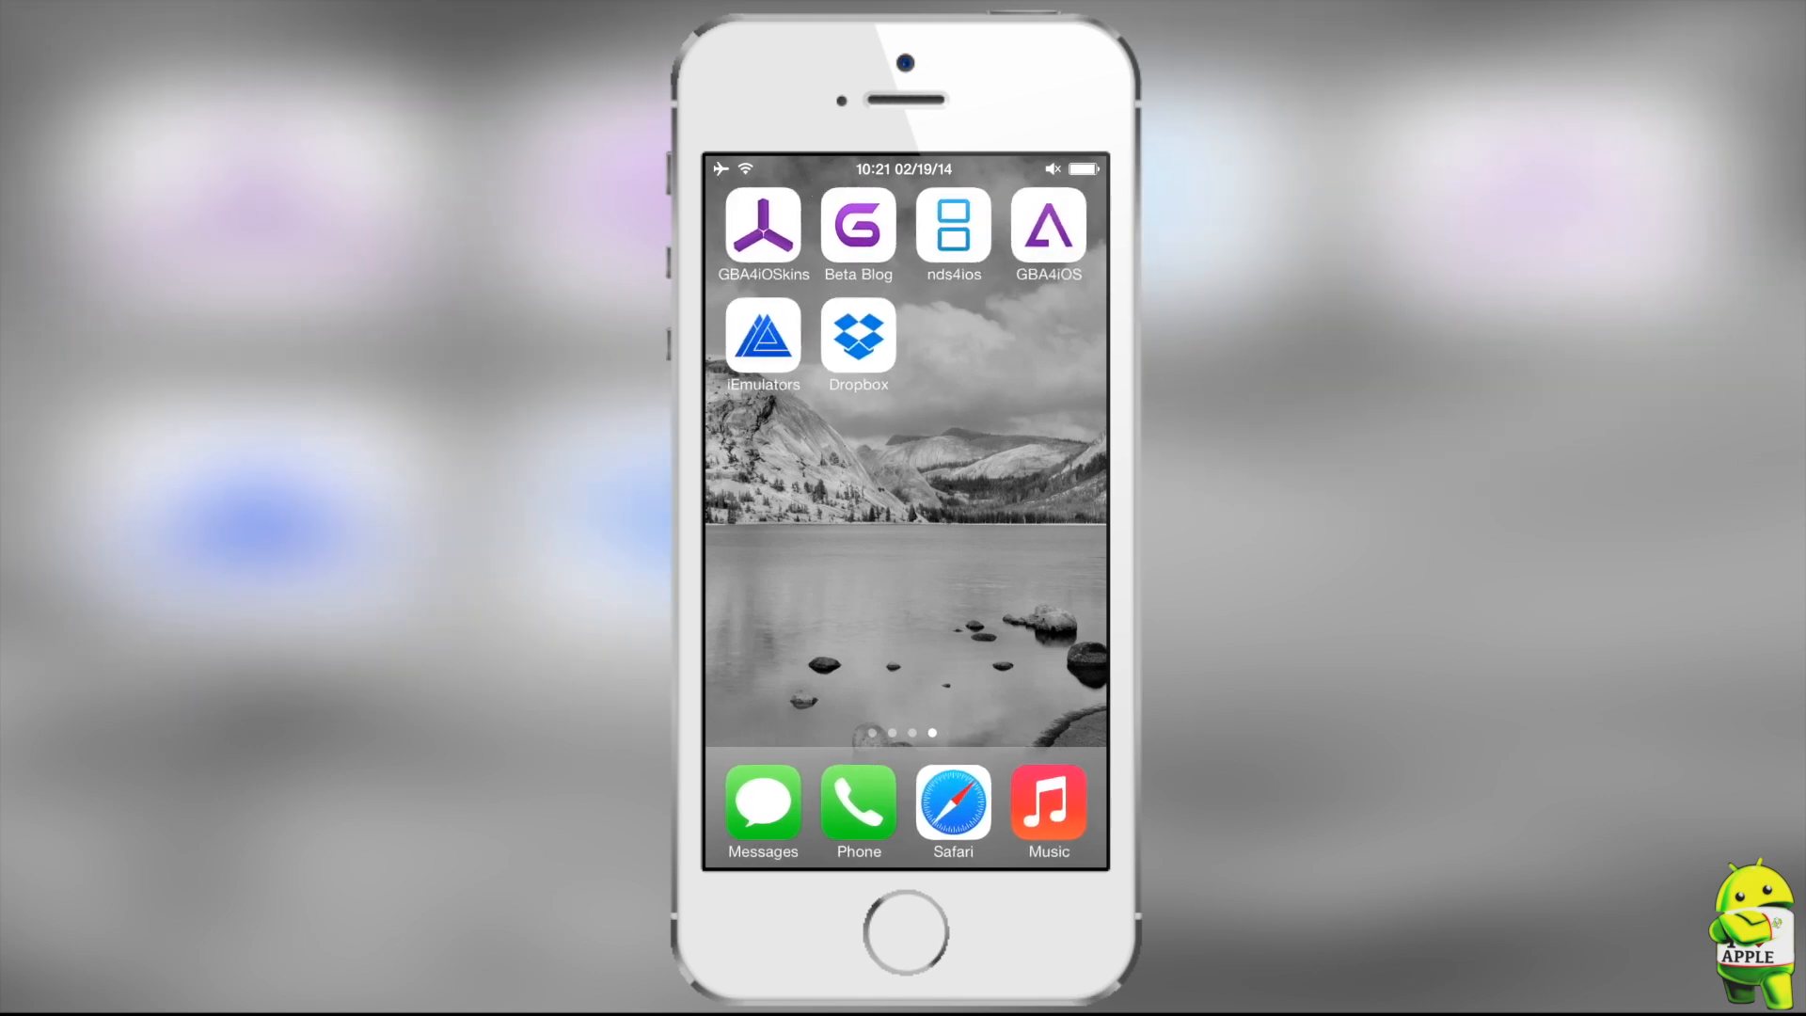
Launch GBA4iOS, trust the developer, and dismiss the welcome alert.
{"action": "left_click", "coordinate": [1046, 226]}
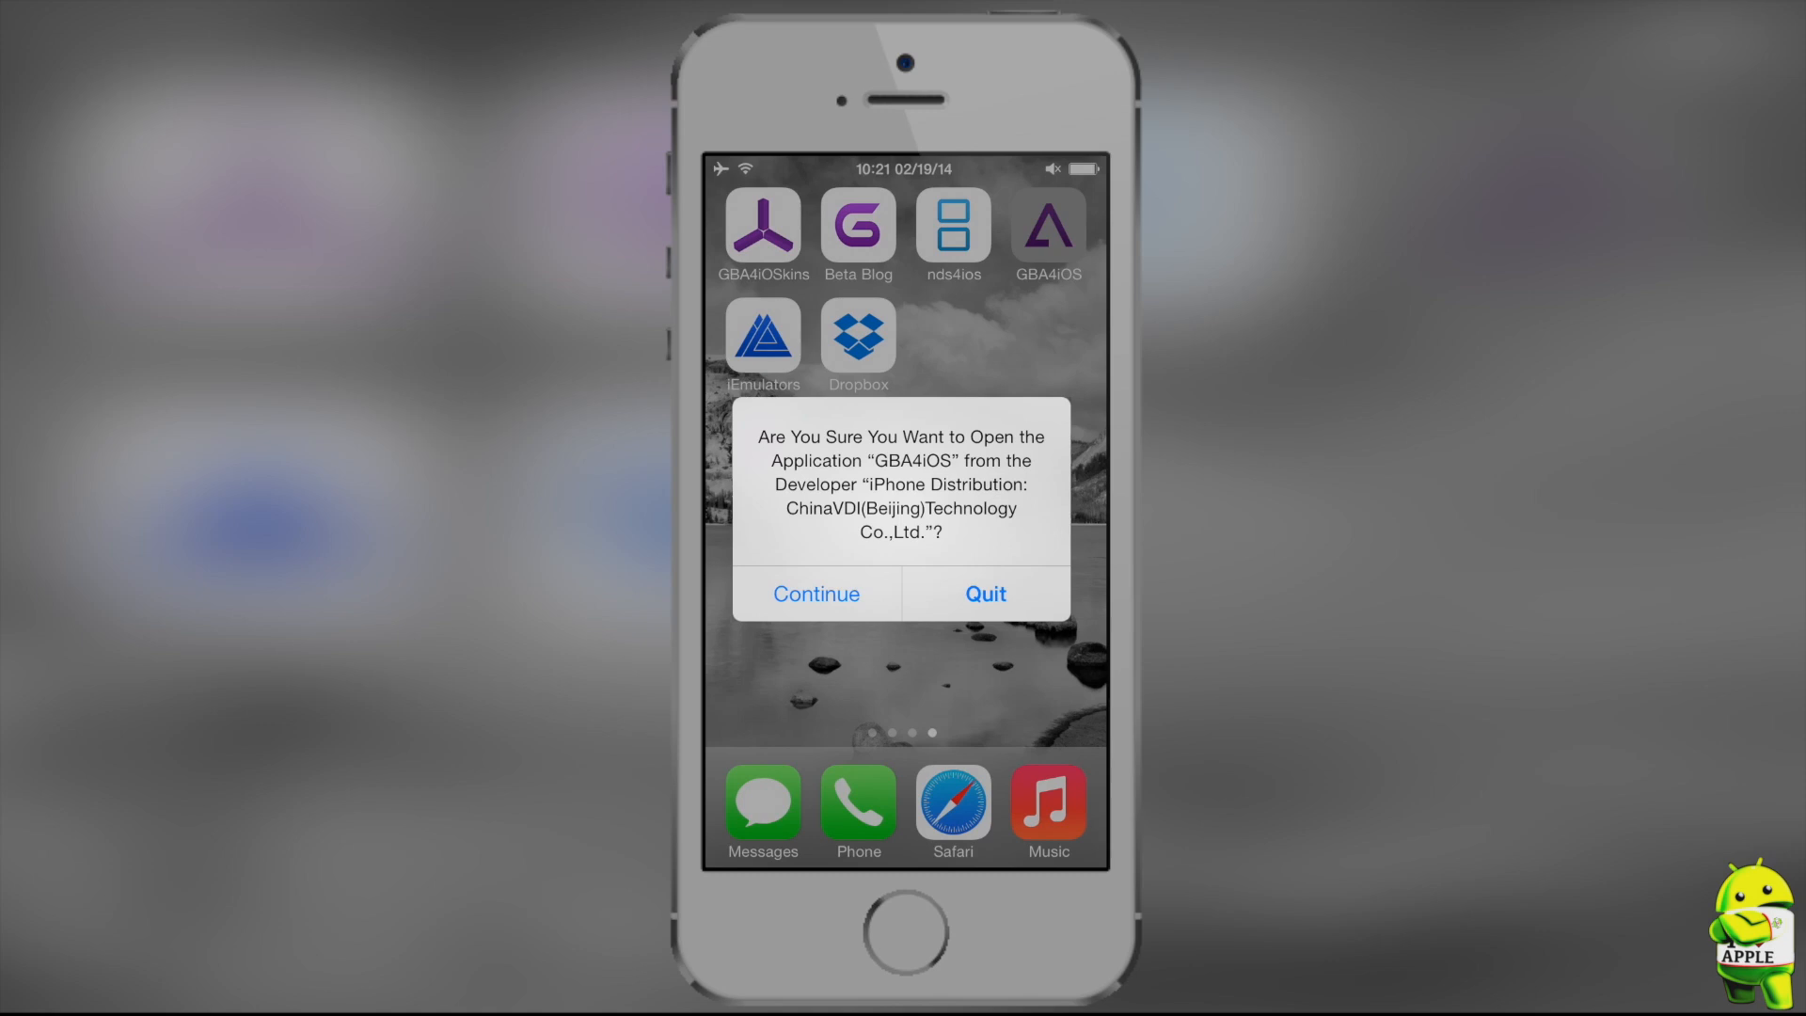
{"action": "left_click", "coordinate": [815, 593]}
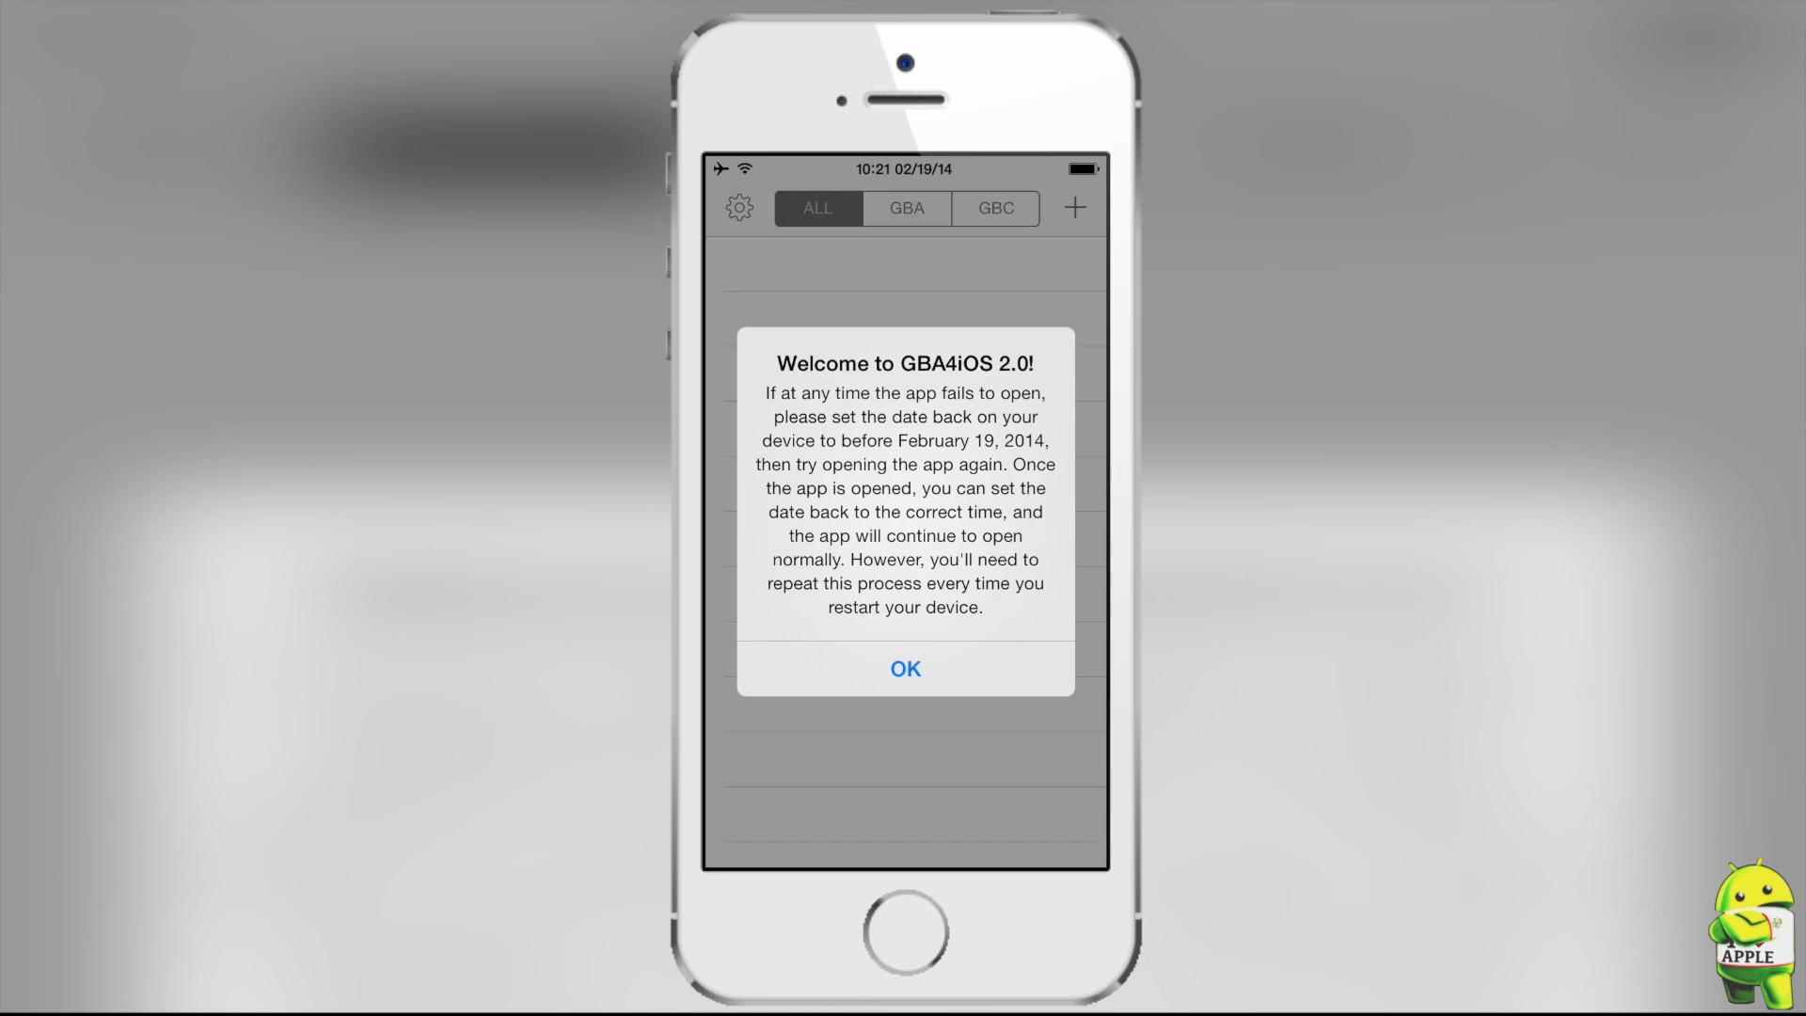
{"action": "left_click", "coordinate": [904, 668]}
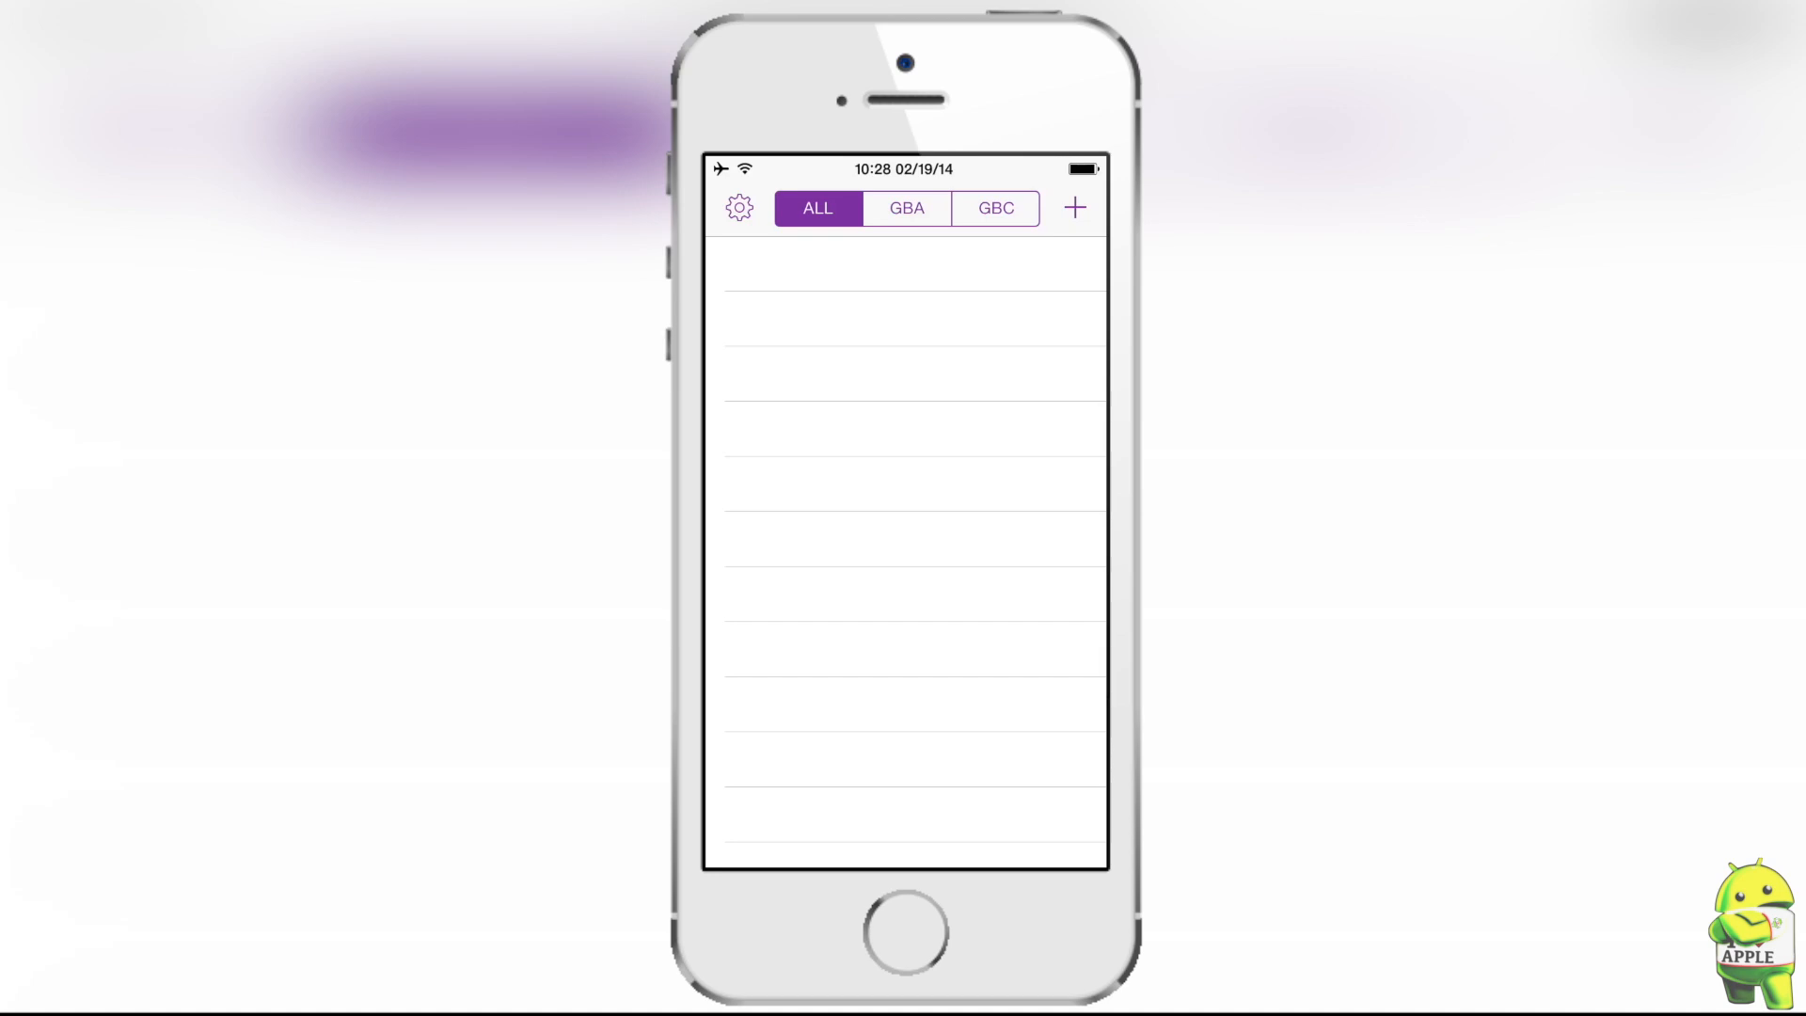
Open the built-in ROM browser on CoolROM's Gameboy Advance ROMs page.
{"action": "left_click", "coordinate": [904, 208]}
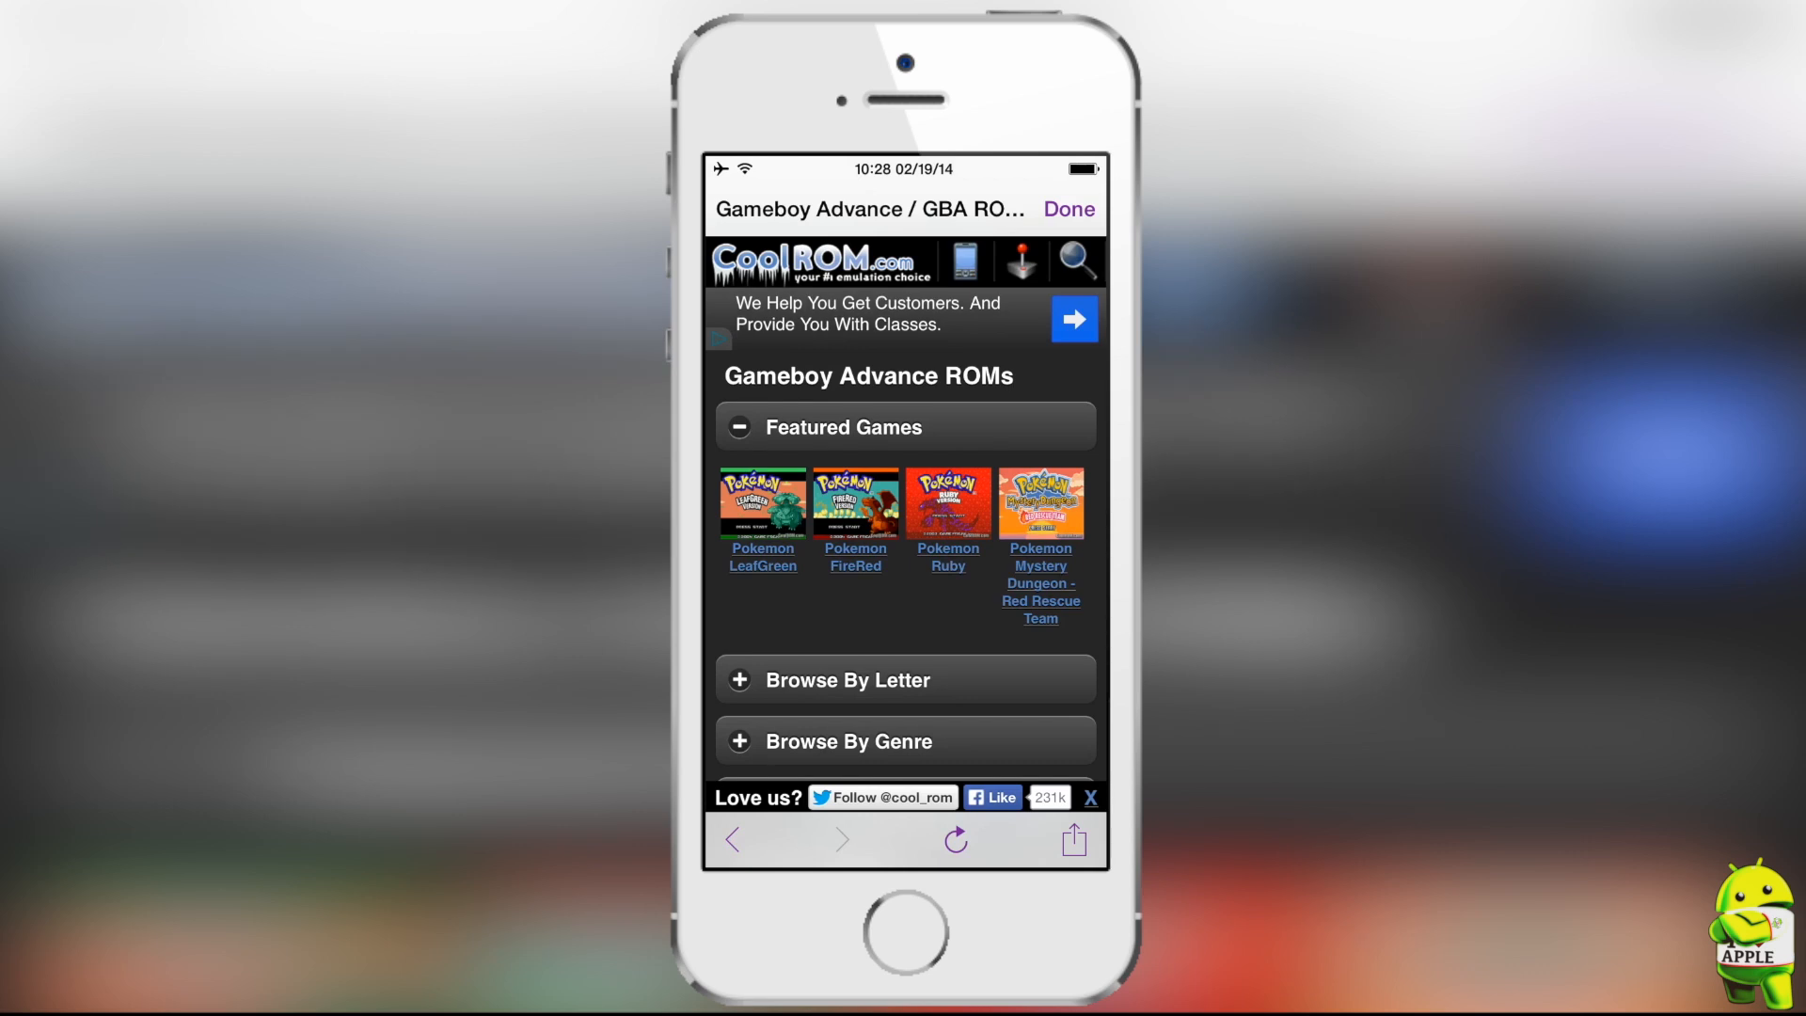
Download Pokémon Mystery Dungeon – Red Rescue Team from CoolROM into the library.
{"action": "scroll", "scroll_direction": "down", "scroll_amount": 3}
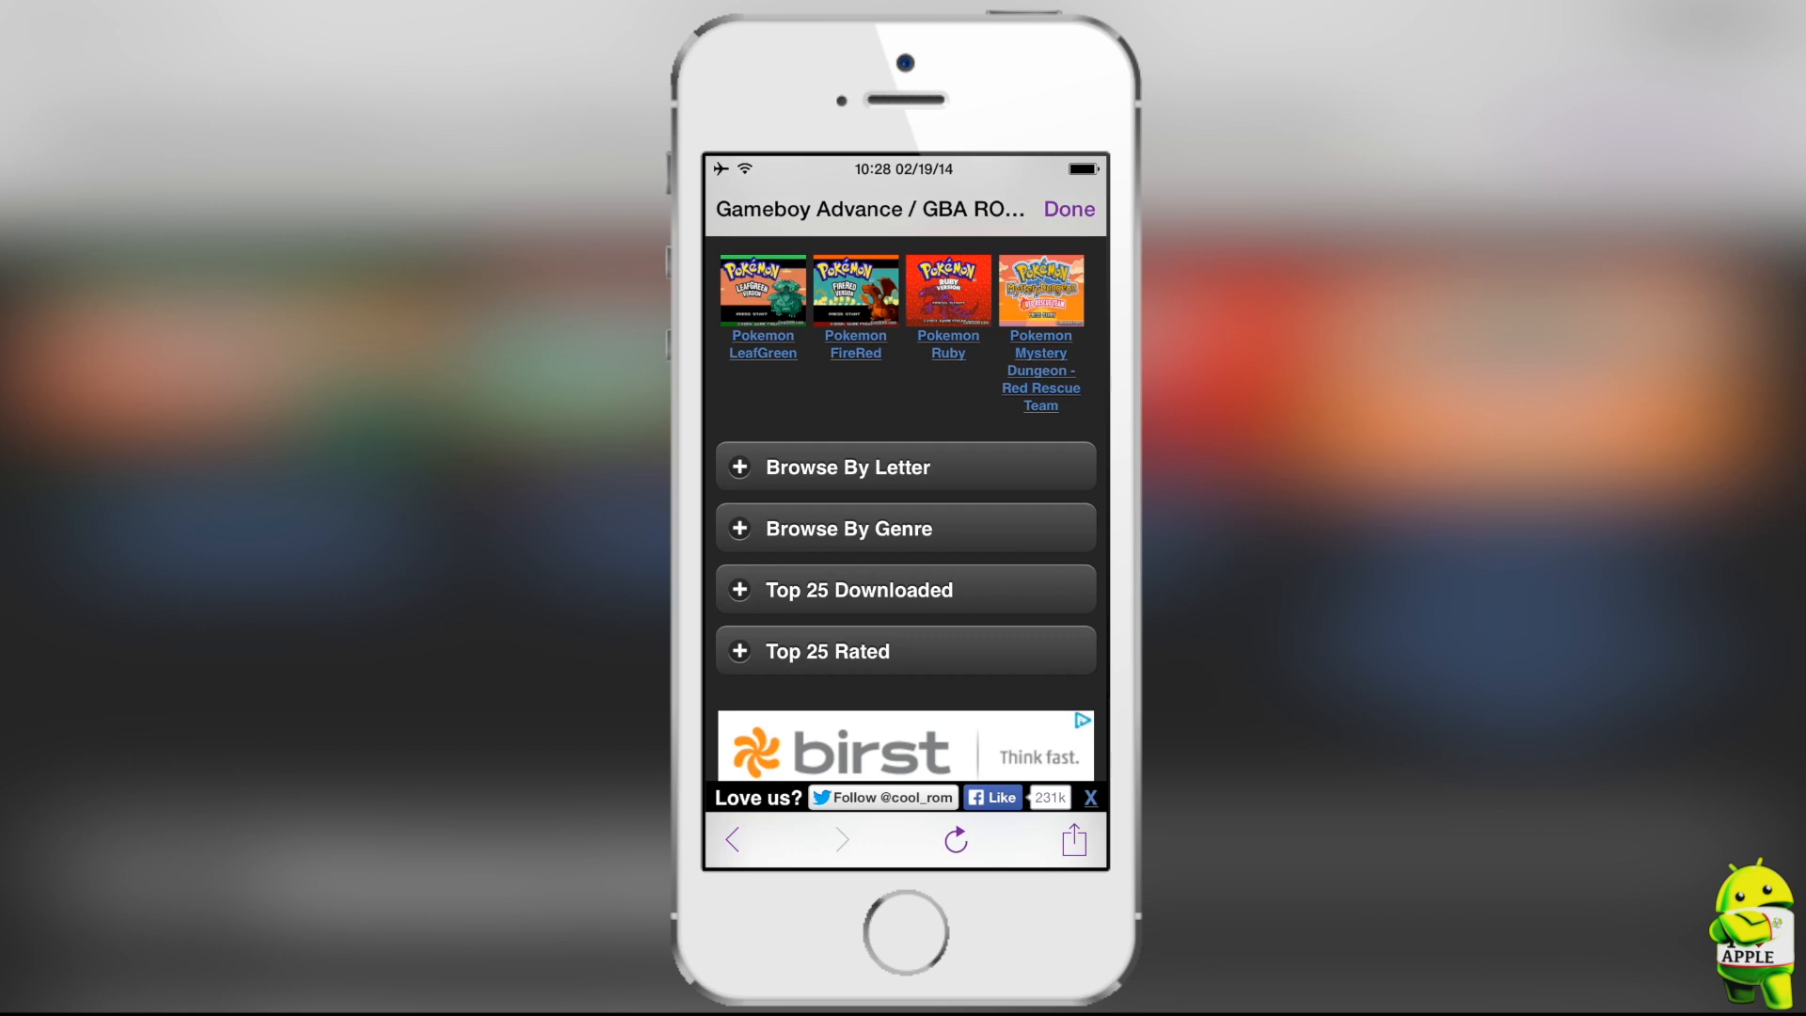
{"action": "scroll", "scroll_direction": "down", "scroll_amount": 3}
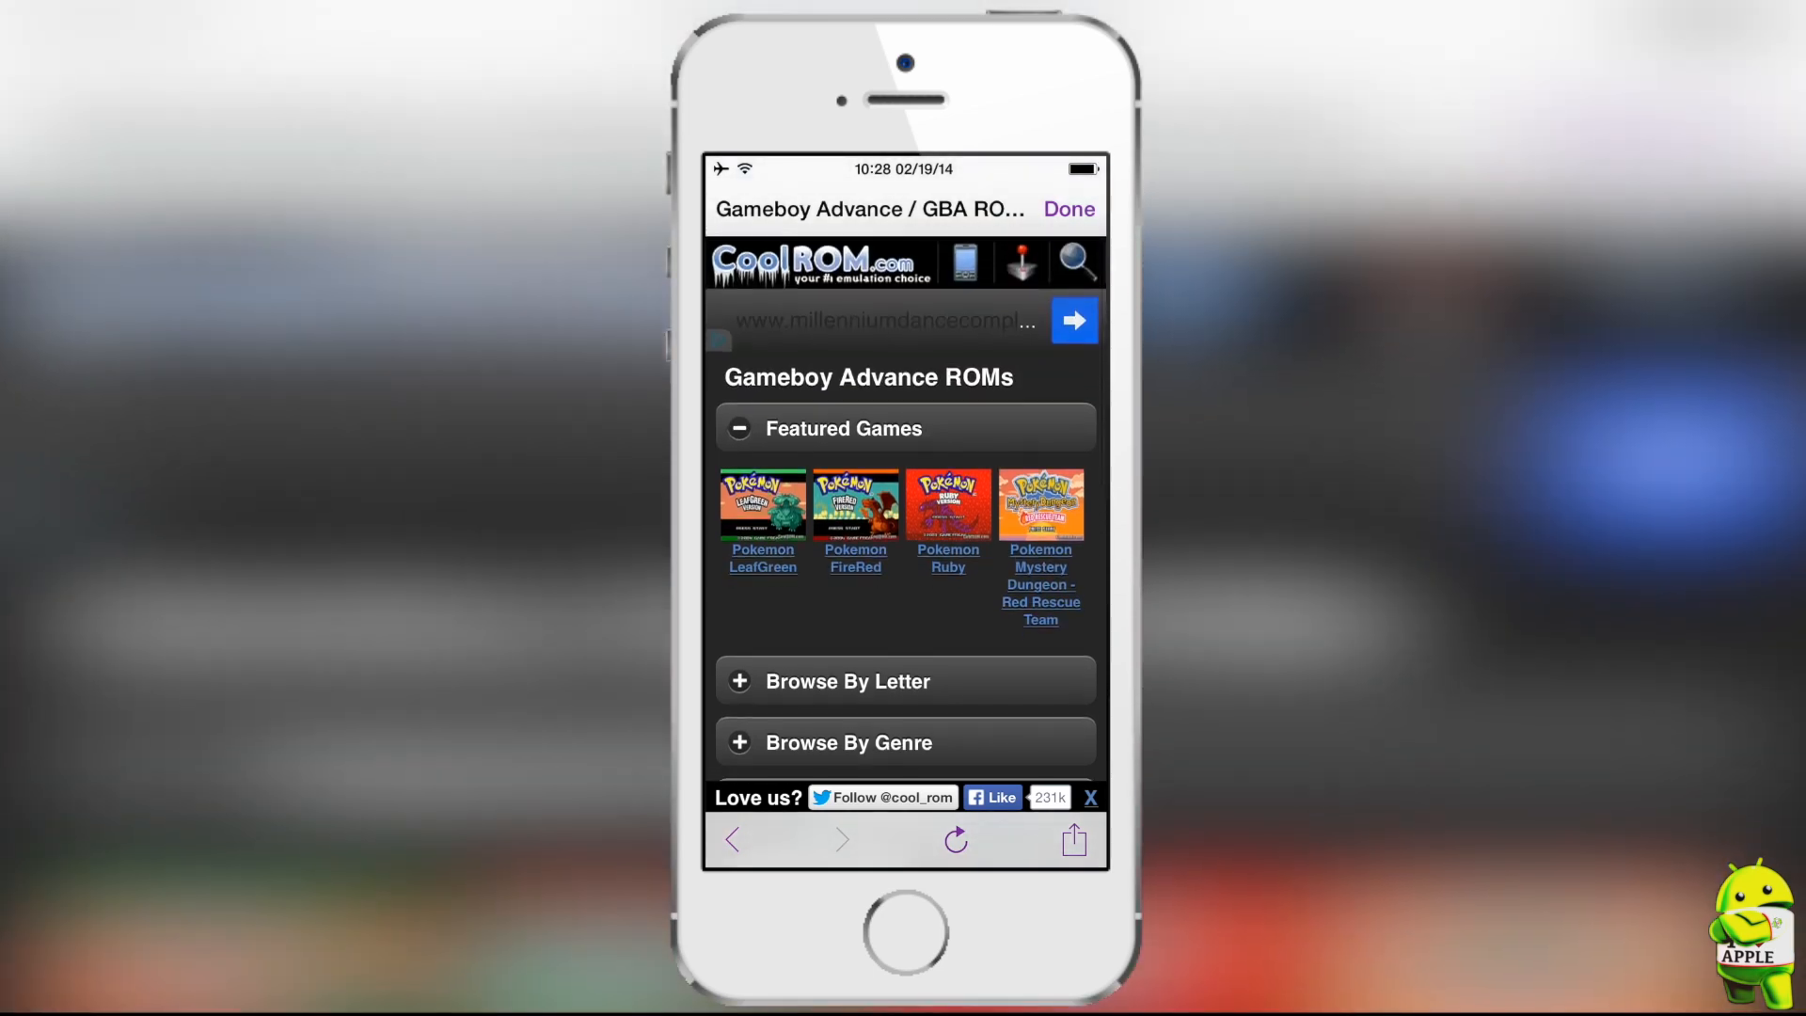
{"action": "left_click", "coordinate": [1037, 583]}
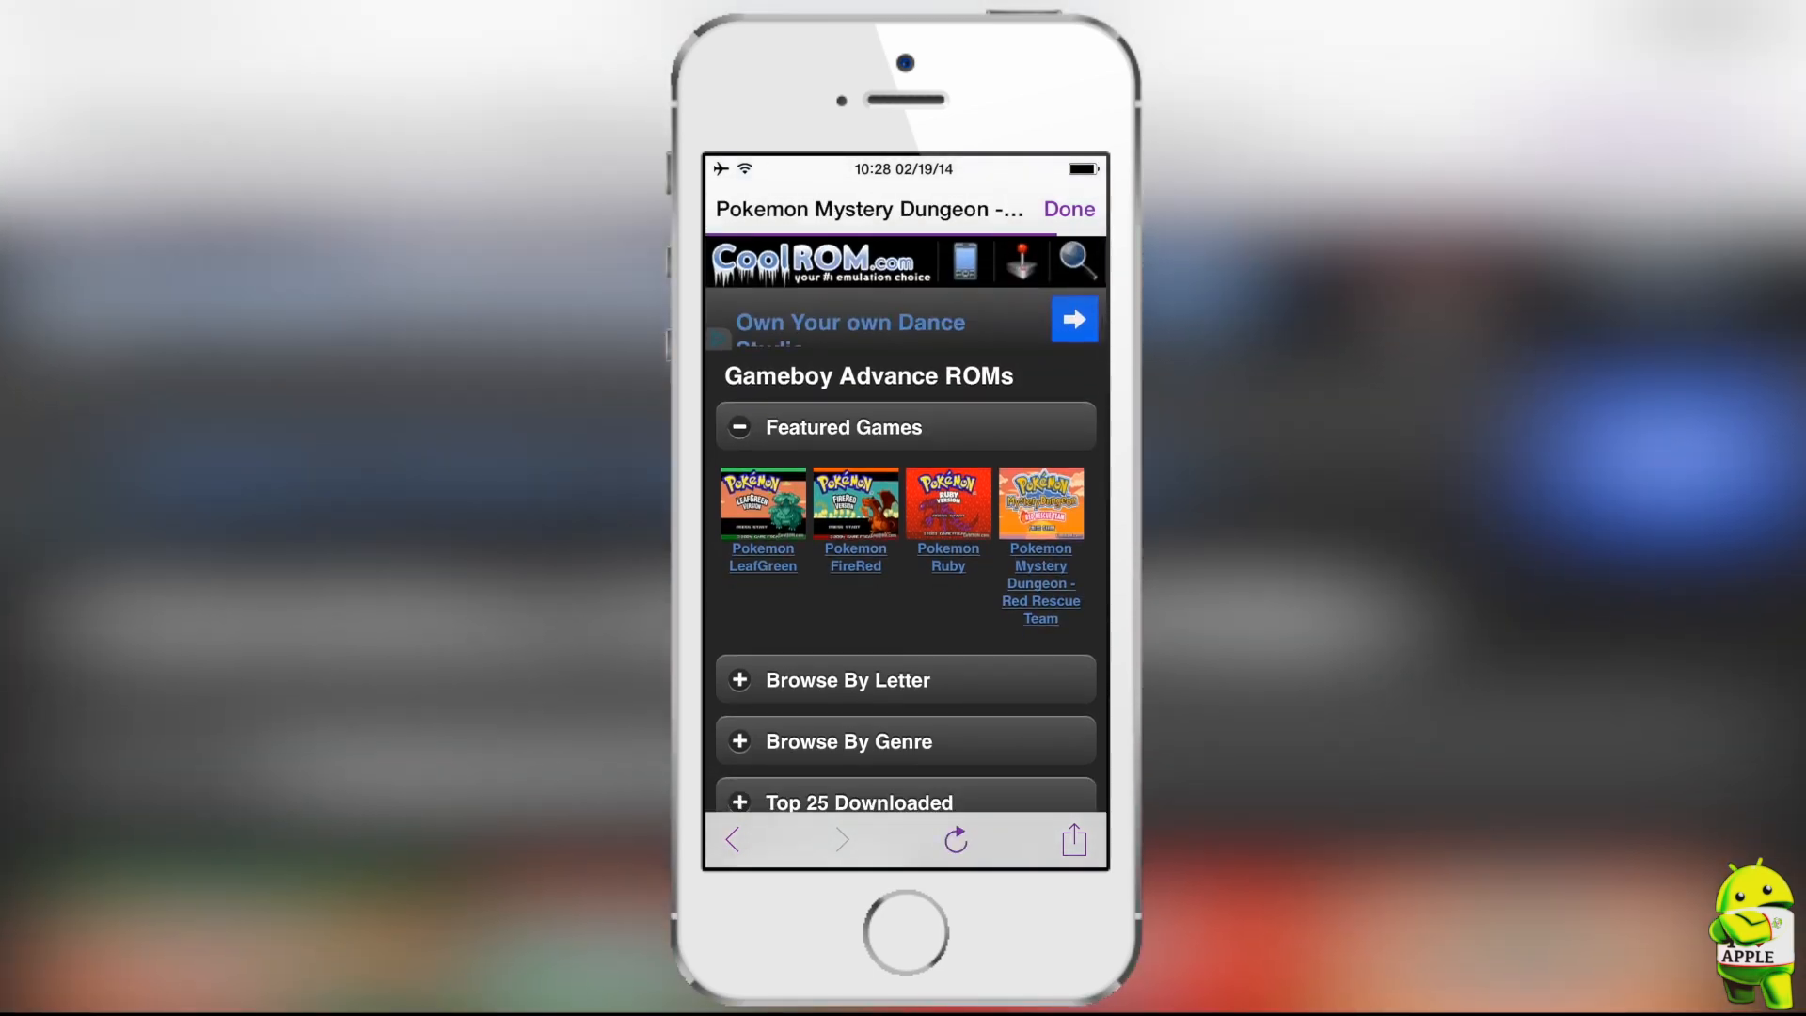
{"action": "left_click", "coordinate": [1038, 583]}
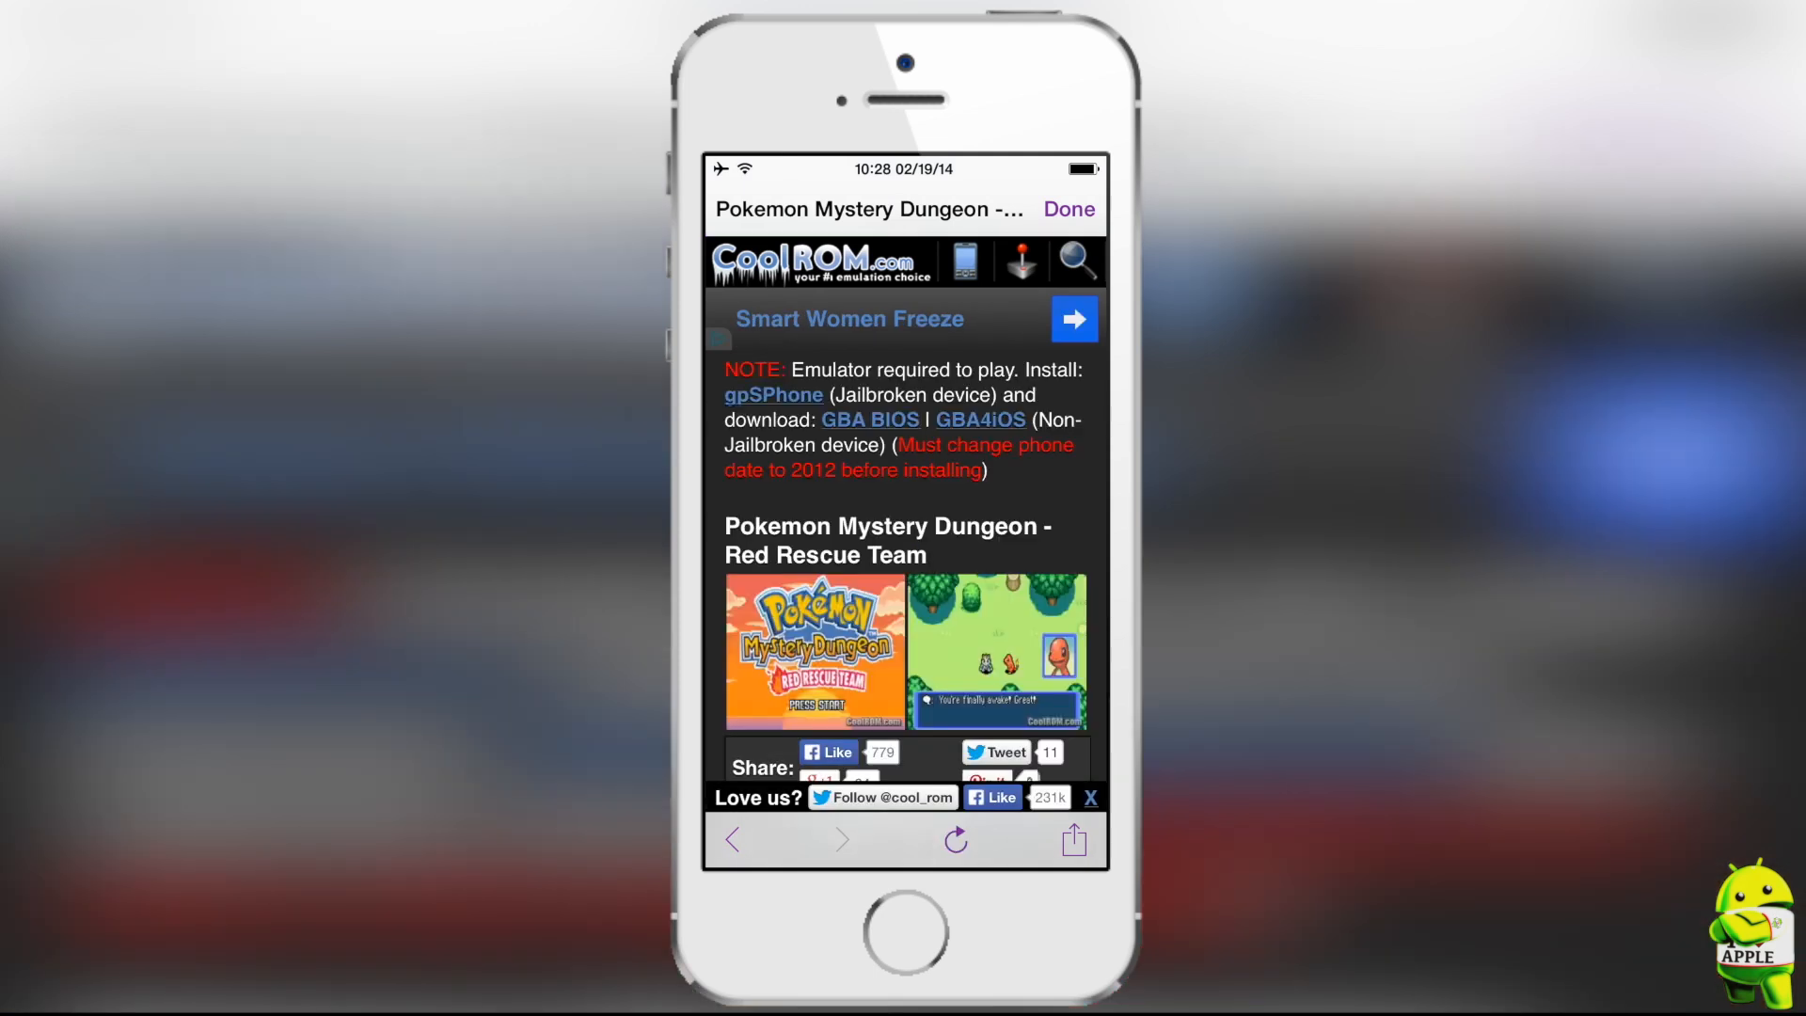
{"action": "scroll", "scroll_direction": "down", "scroll_amount": 3}
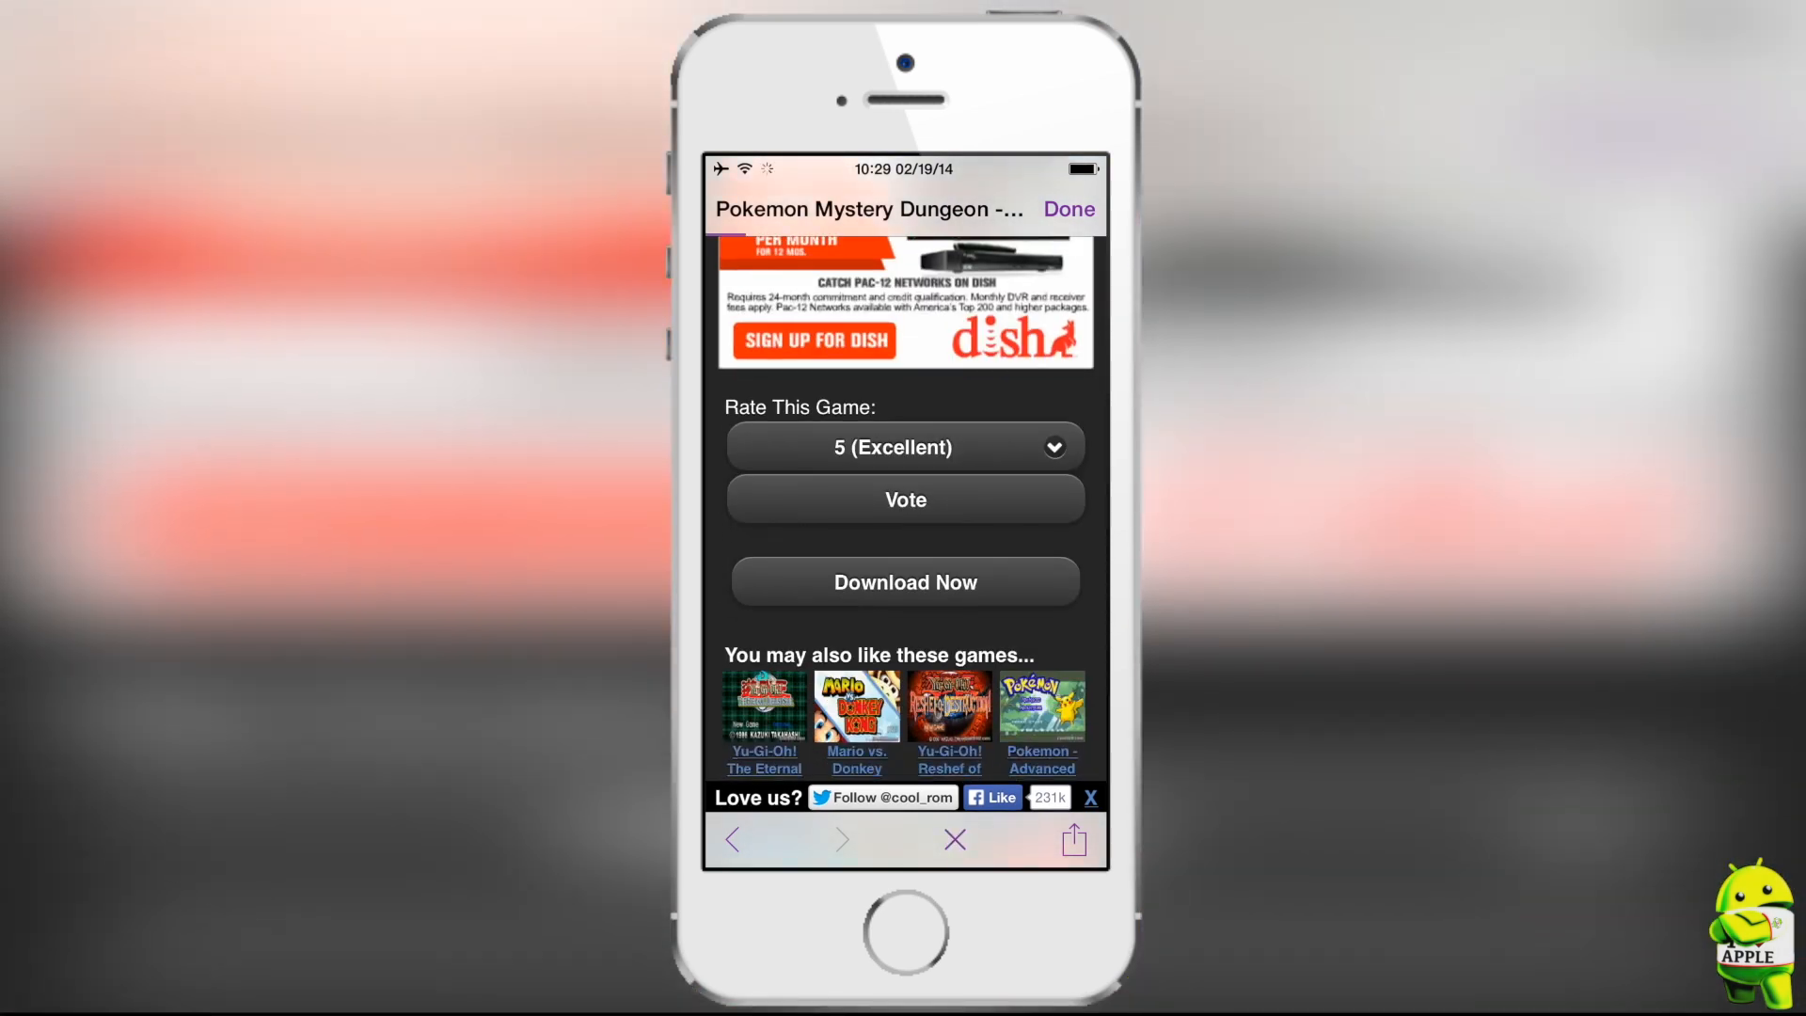
{"action": "left_click", "coordinate": [904, 582]}
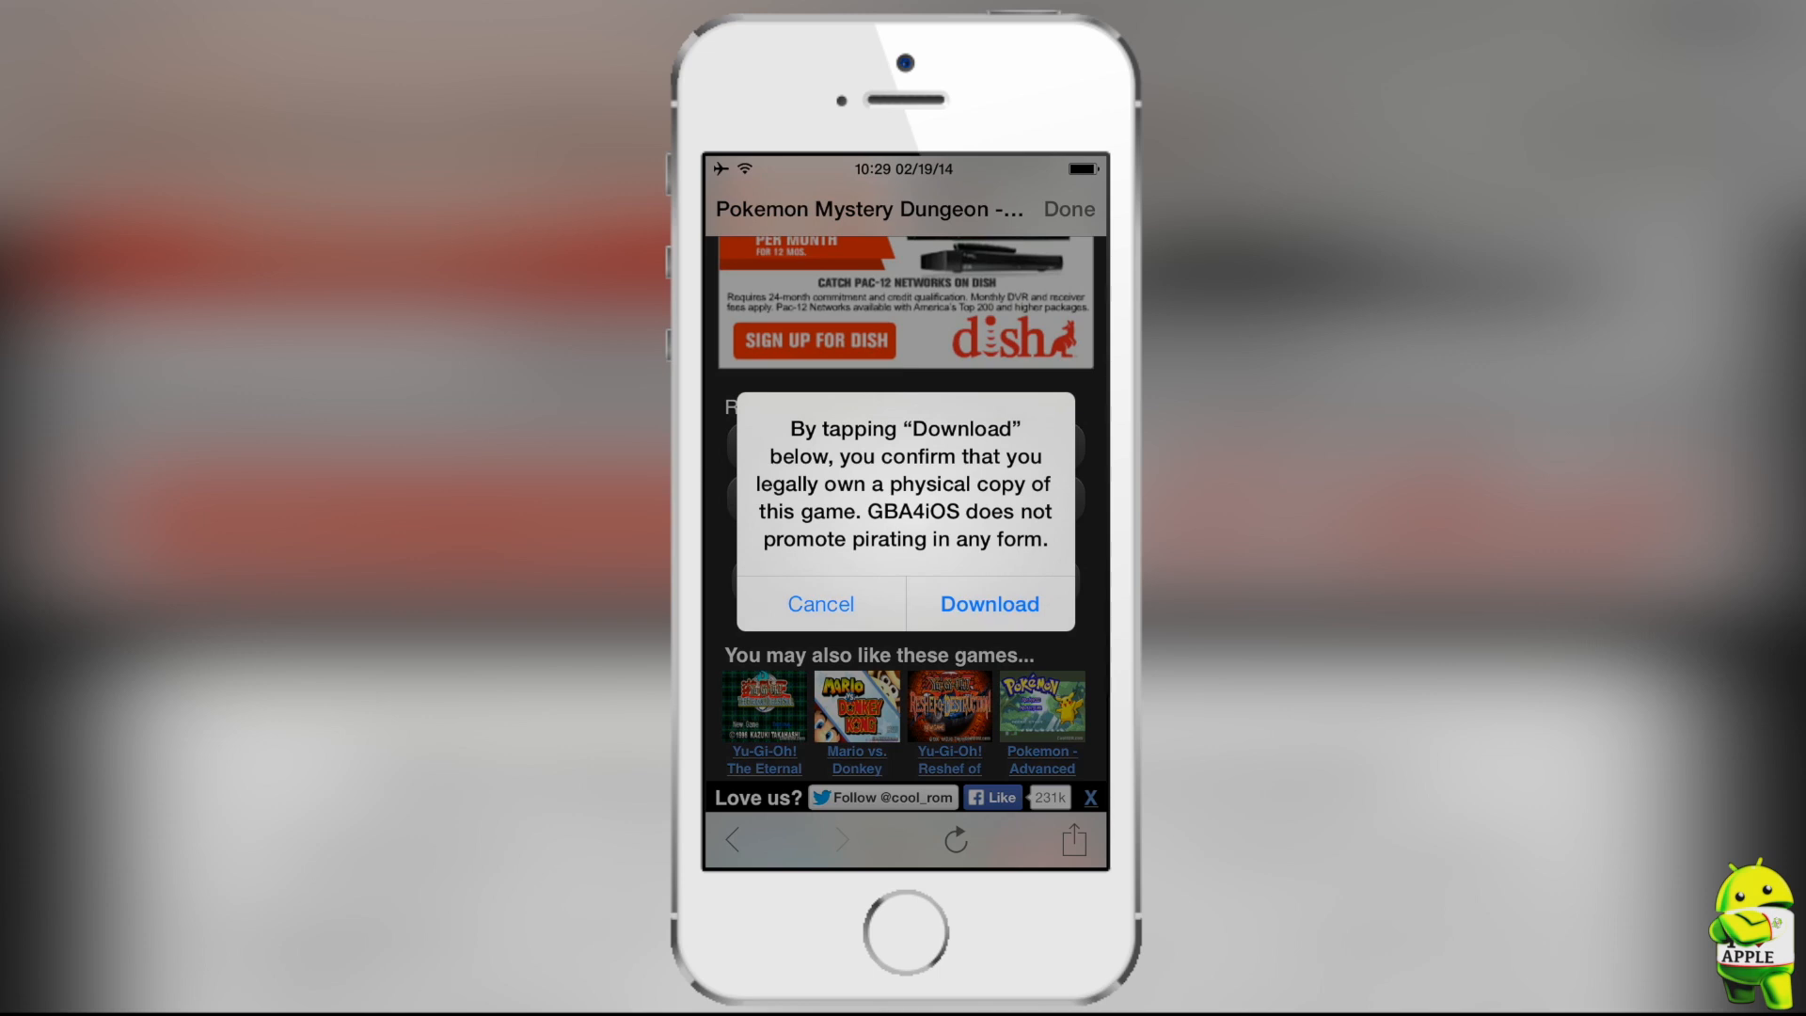
{"action": "left_click", "coordinate": [987, 604]}
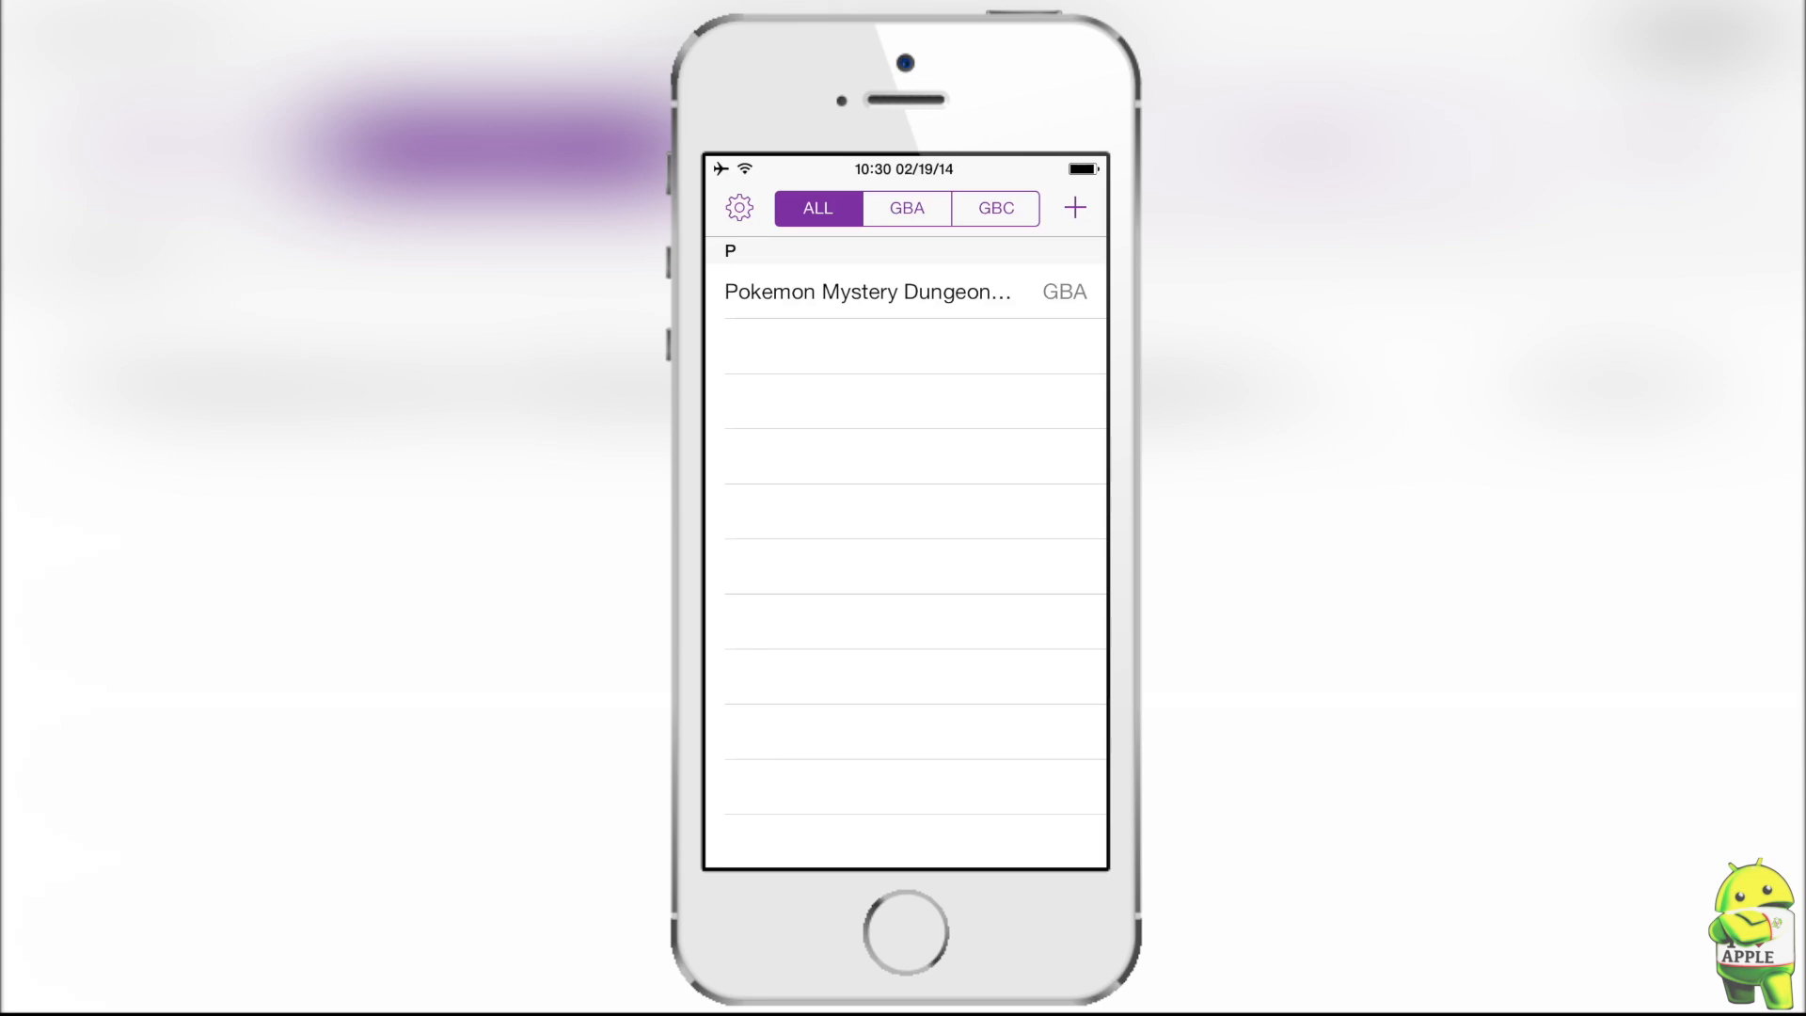
{"action": "left_click", "coordinate": [738, 209]}
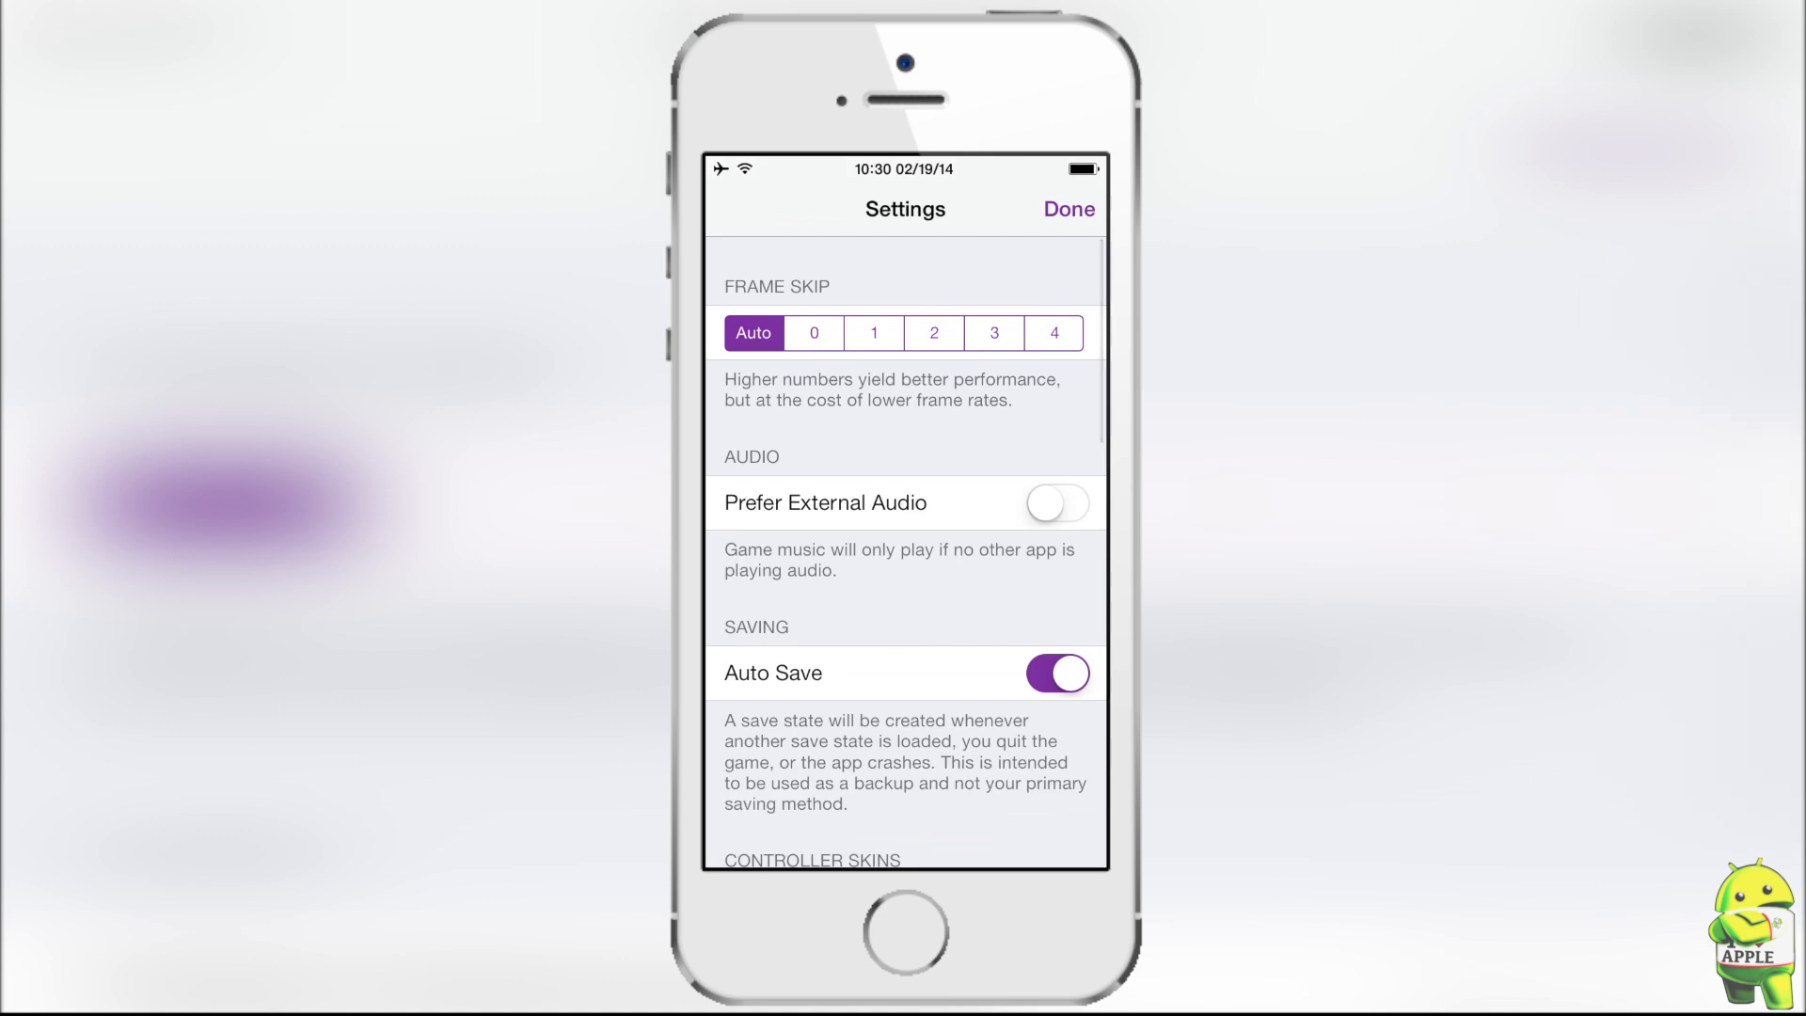
{"action": "scroll", "scroll_direction": "down", "scroll_amount": 3}
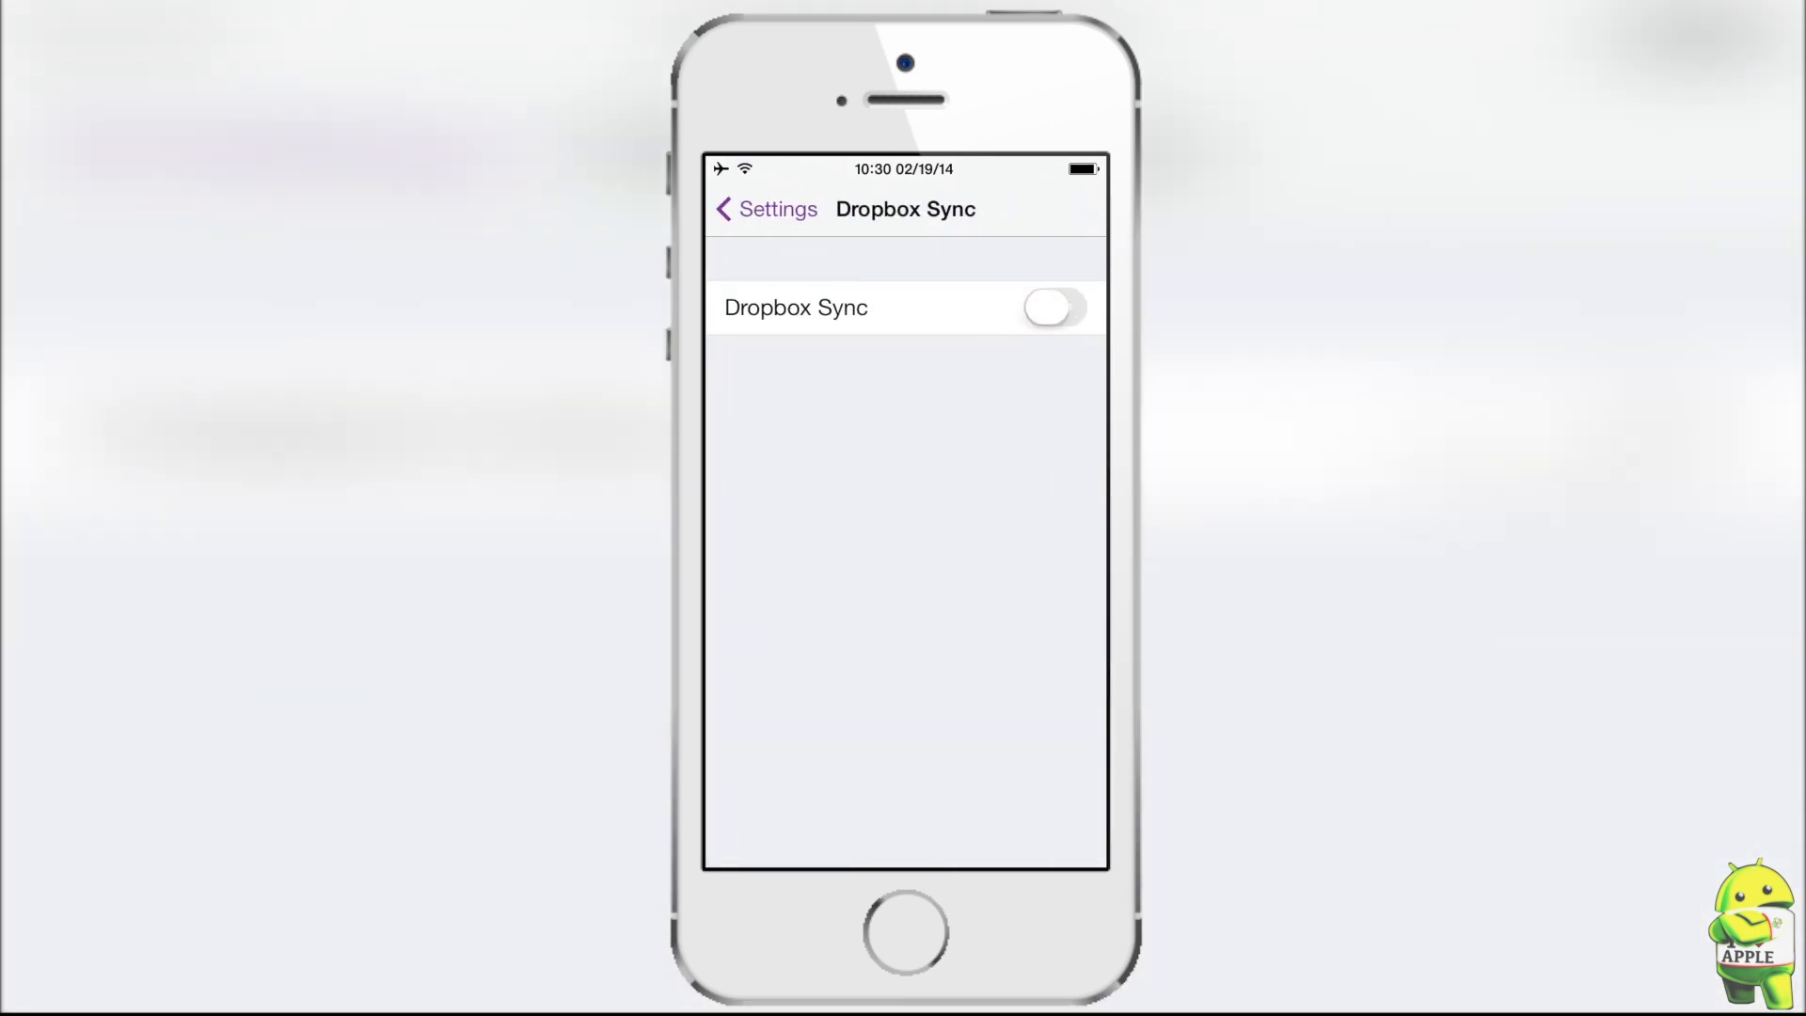
{"action": "left_click", "coordinate": [1053, 306]}
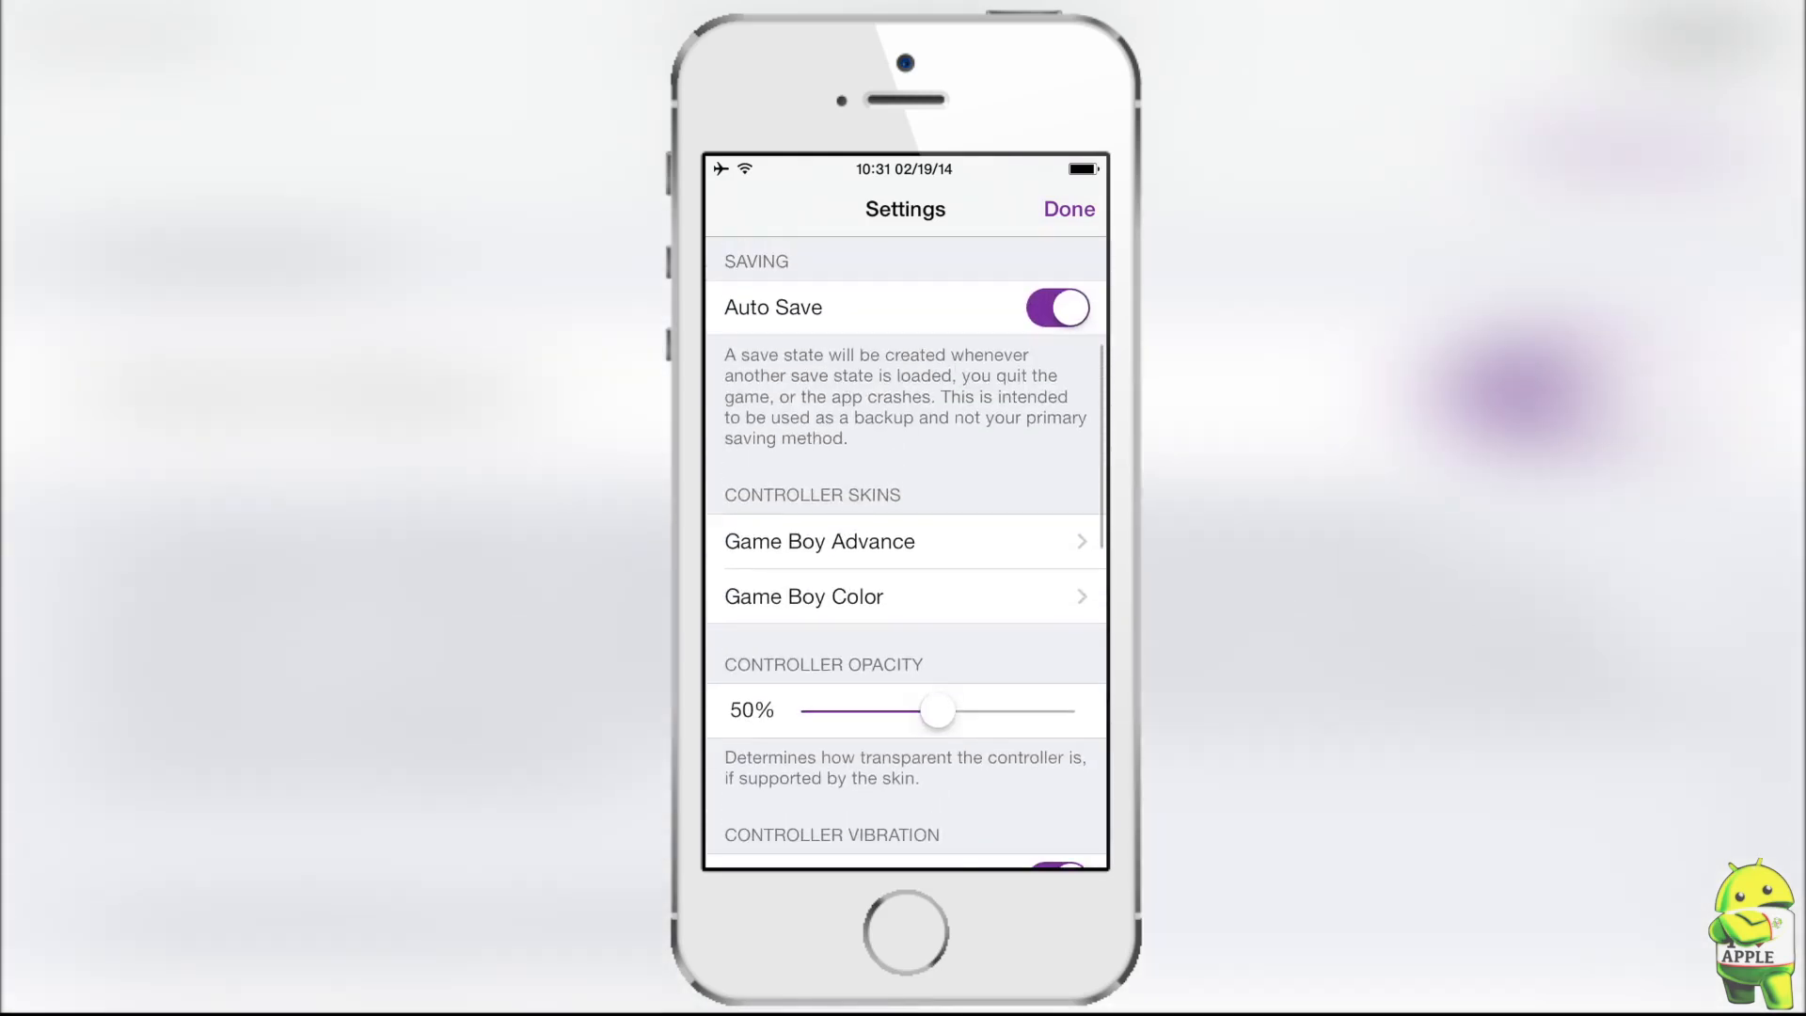
{"action": "scroll", "scroll_direction": "down", "scroll_amount": 3}
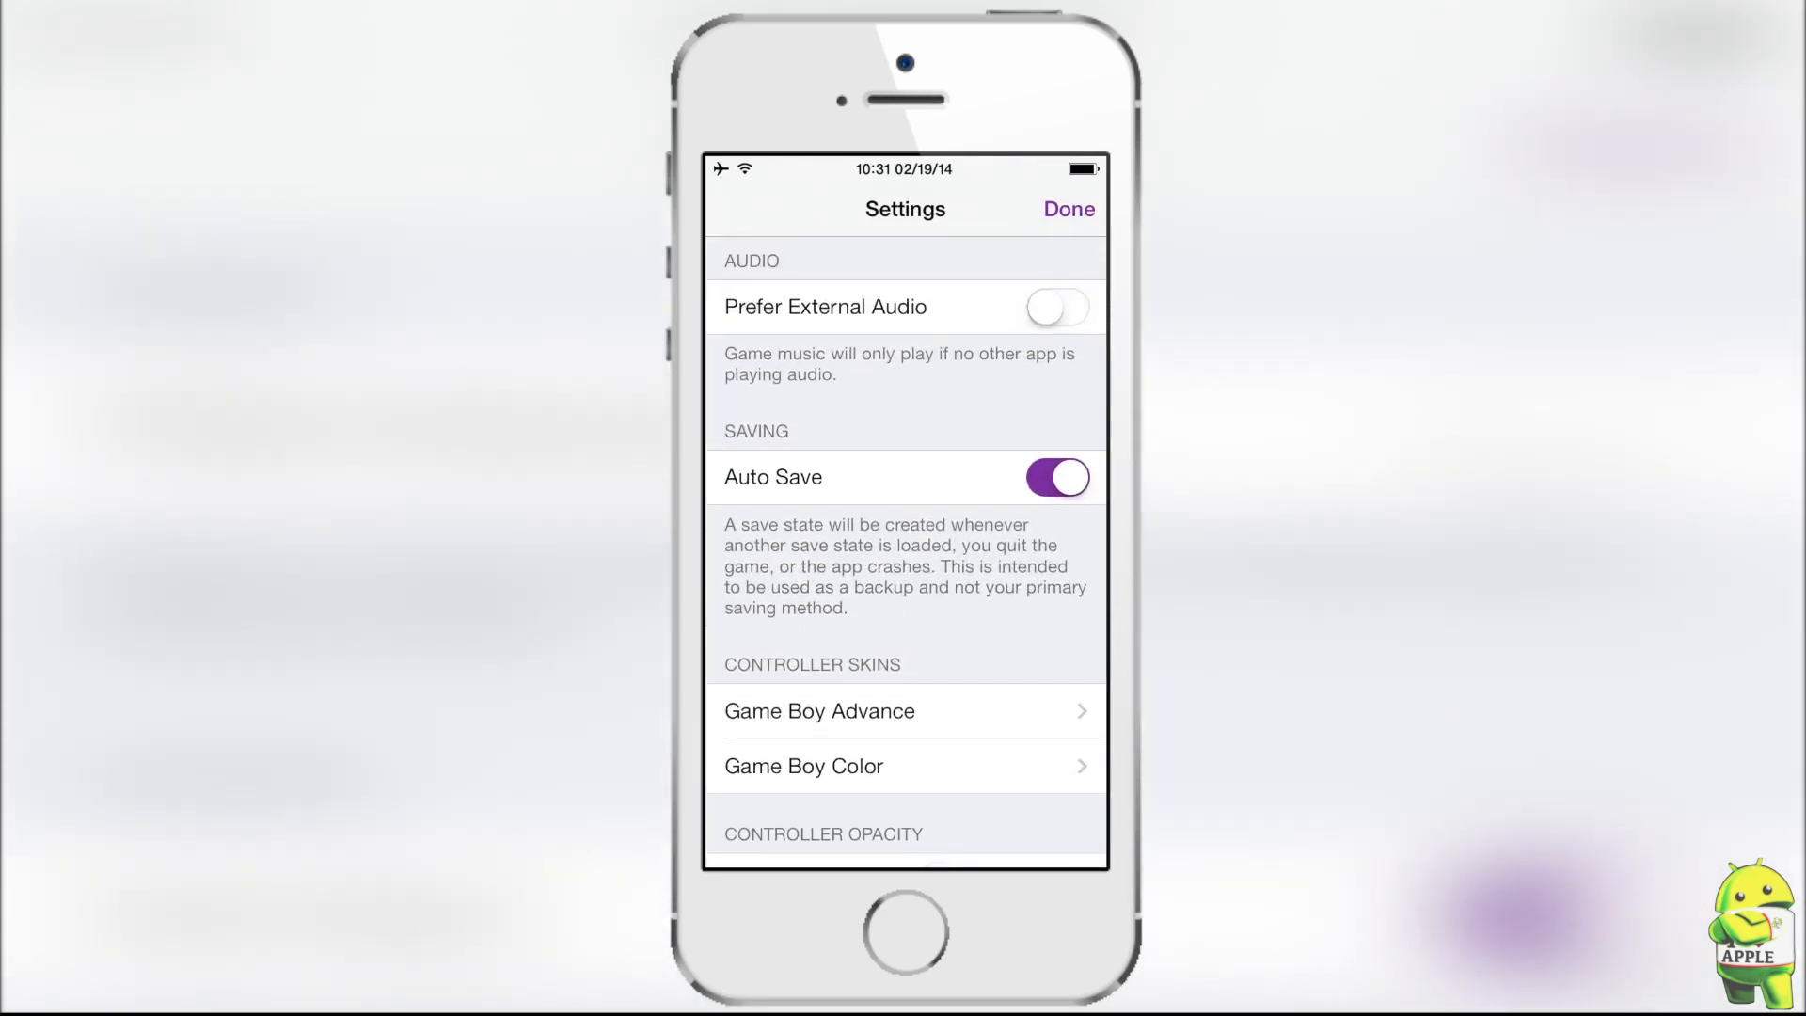
{"action": "left_click", "coordinate": [1067, 209]}
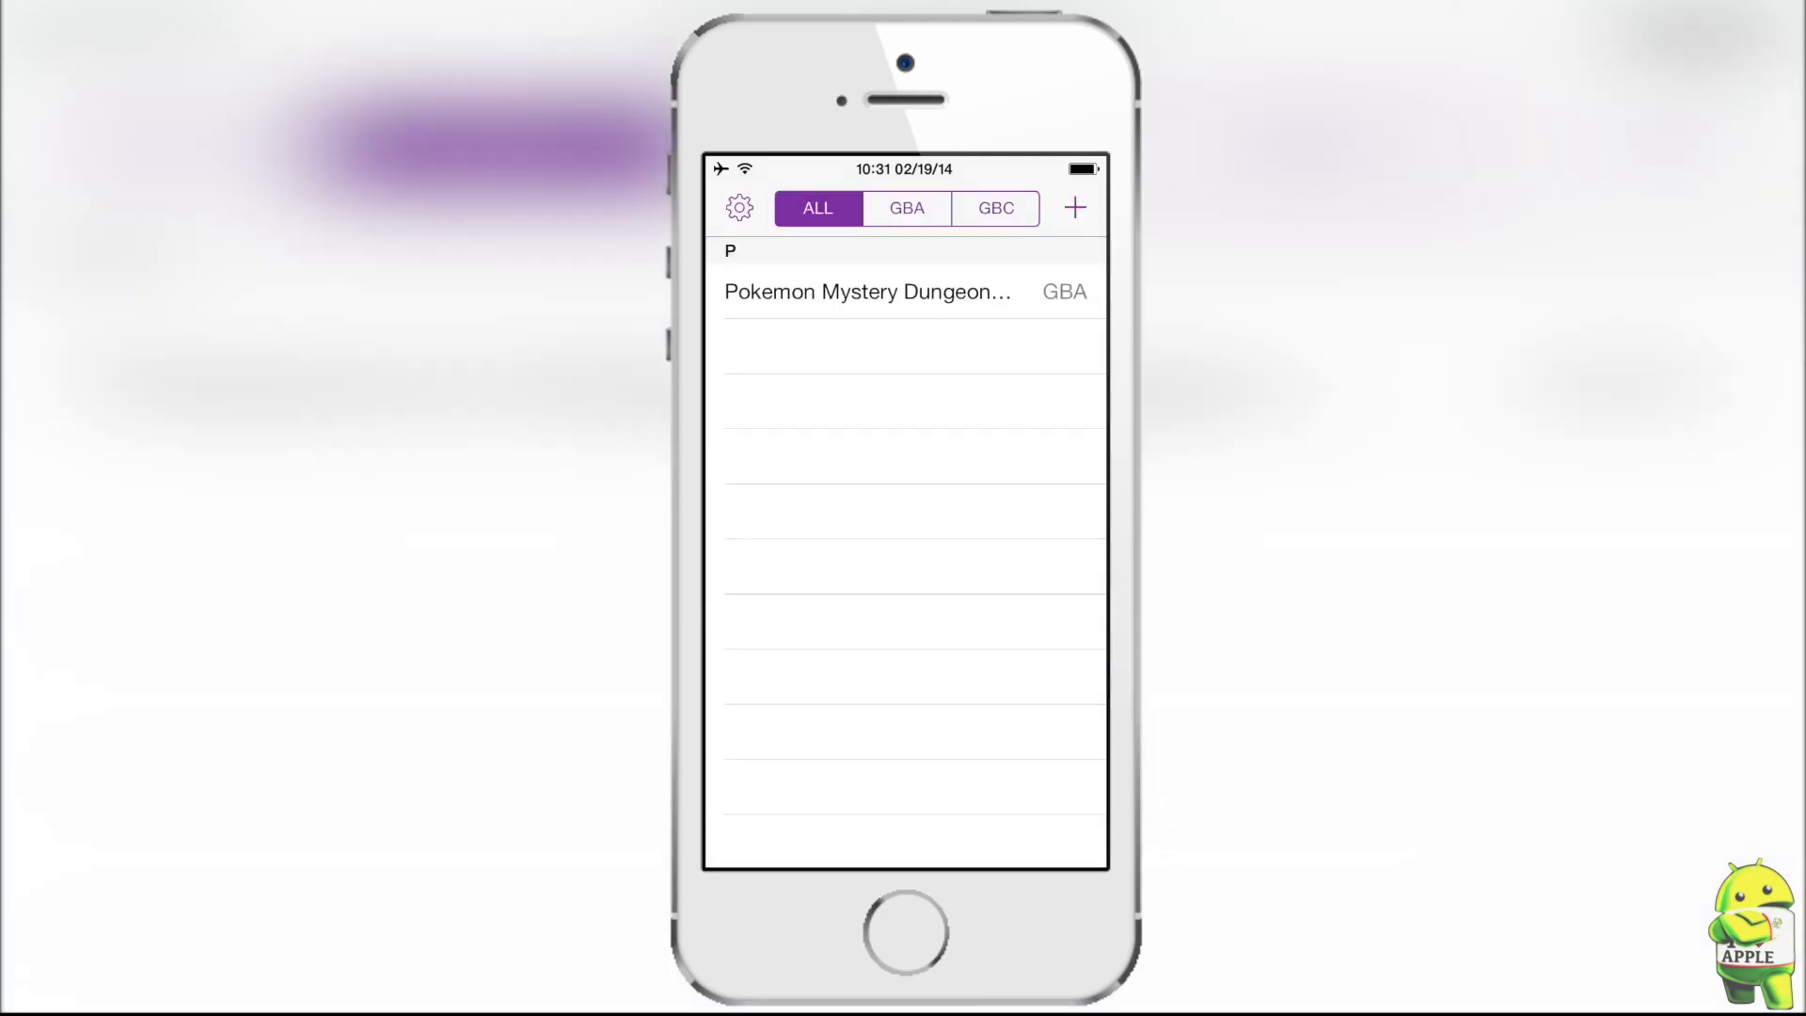
Launch Pokémon Mystery Dungeon and create a save state.
{"action": "left_click", "coordinate": [868, 292]}
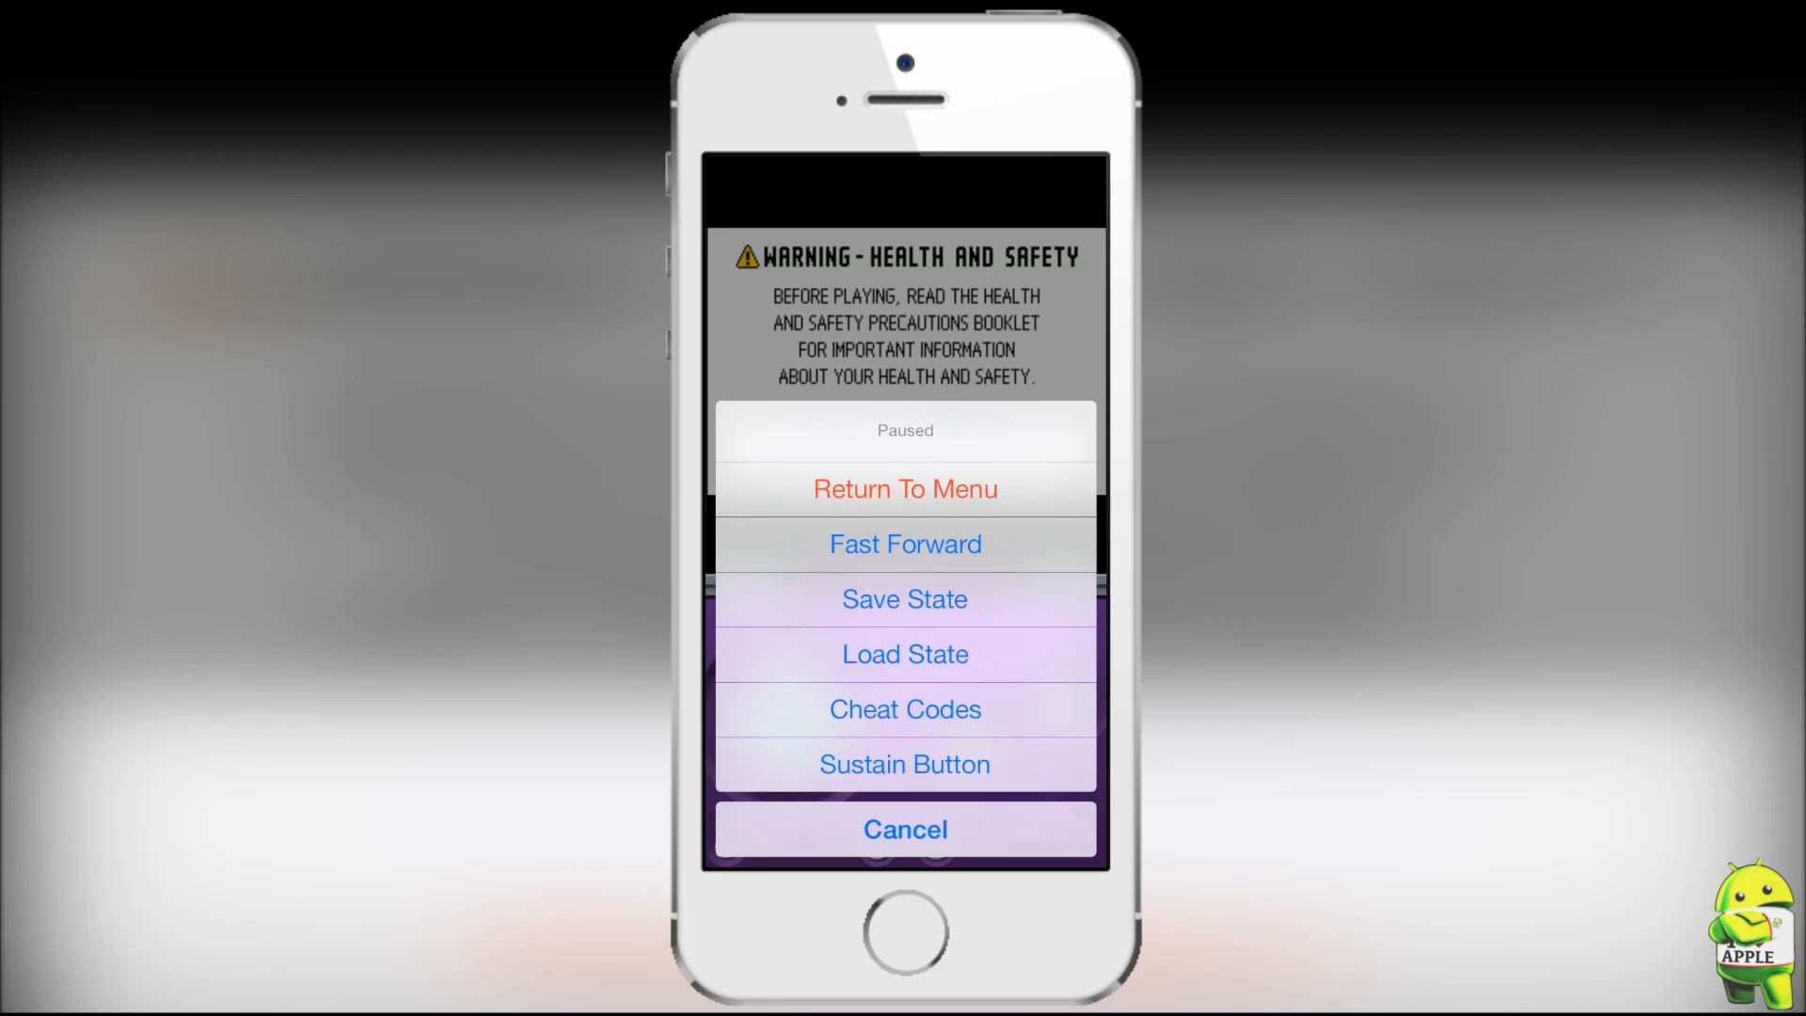
{"action": "left_click", "coordinate": [904, 598]}
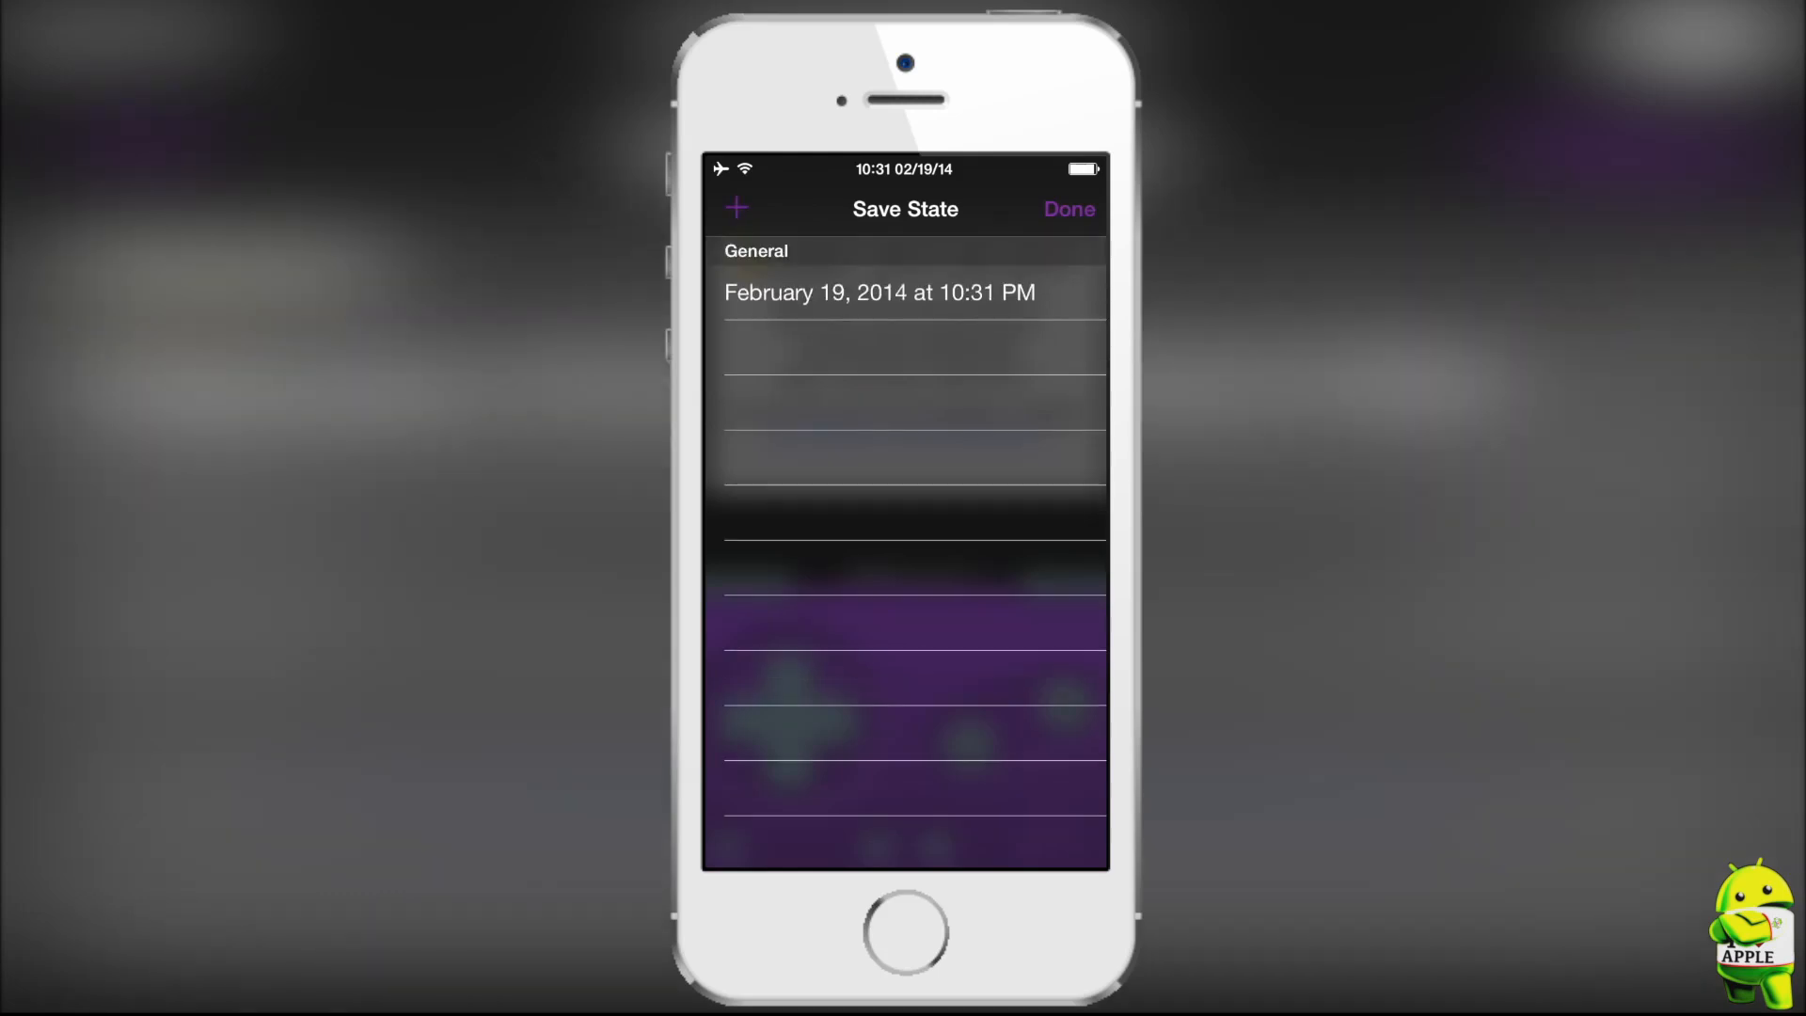
{"action": "left_click", "coordinate": [1068, 209]}
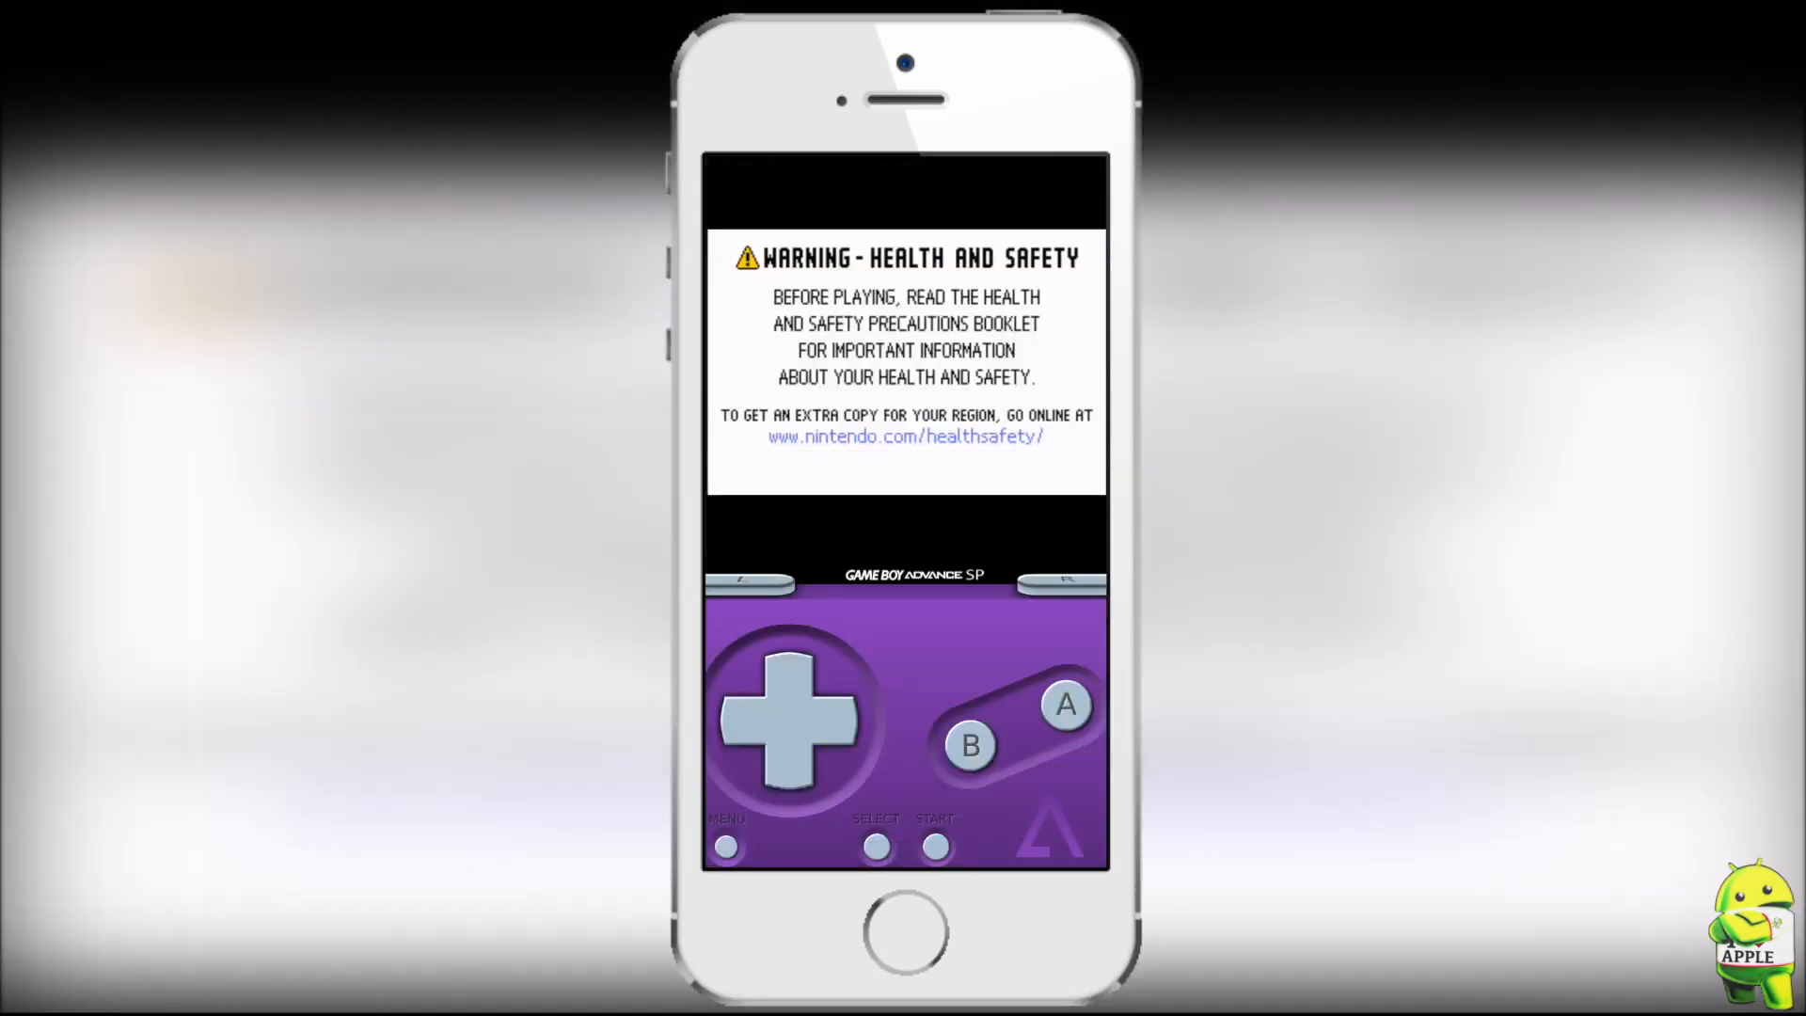
Load the General save state, then quit back to the game library.
{"action": "left_click", "coordinate": [727, 846]}
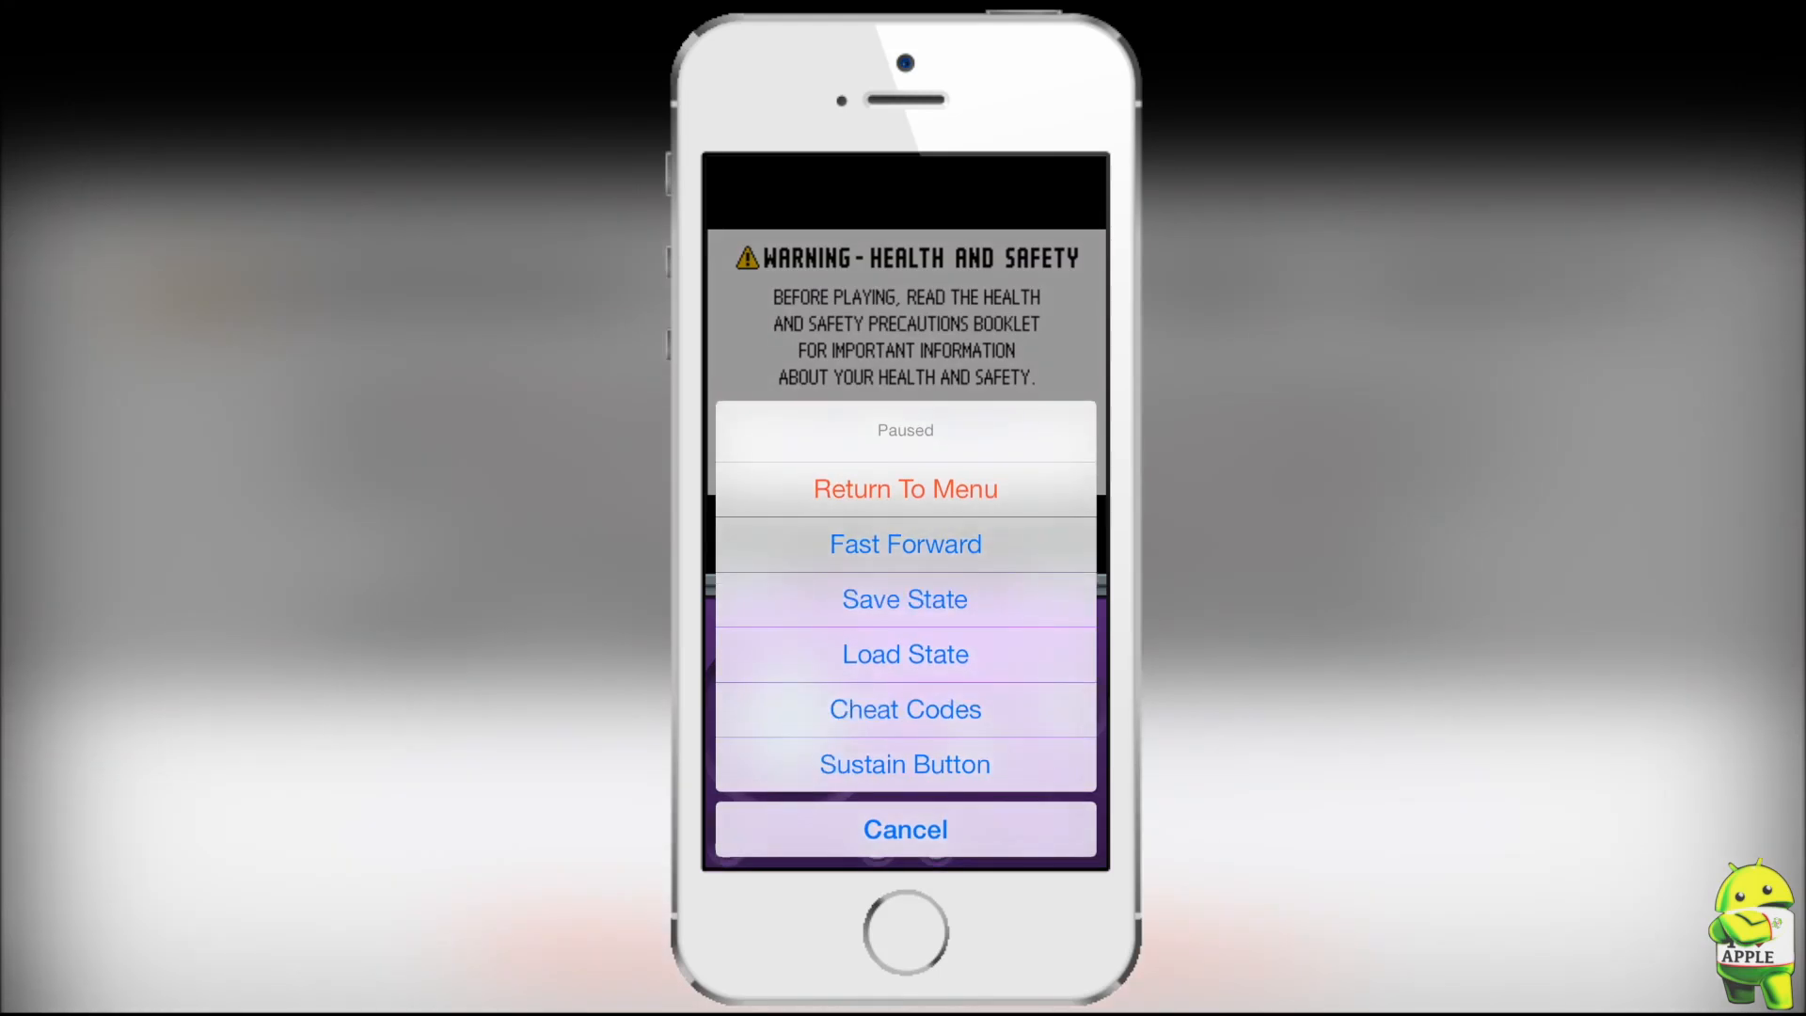
{"action": "left_click", "coordinate": [904, 652]}
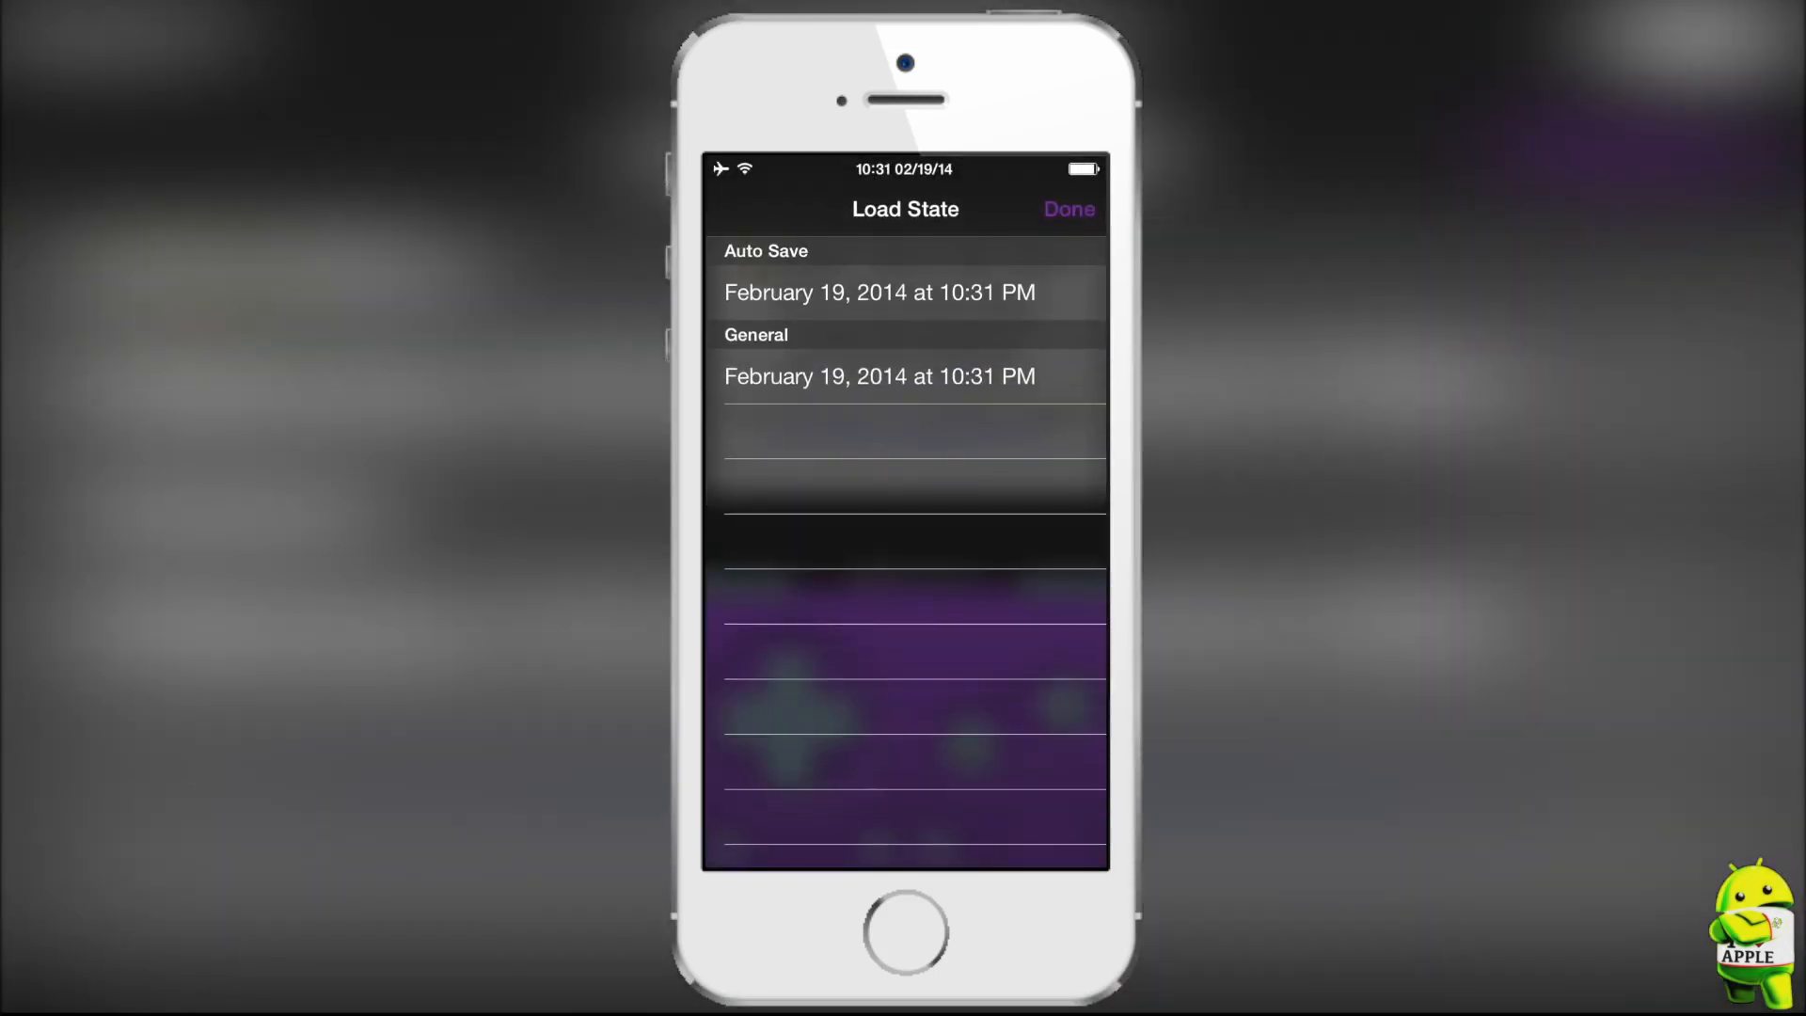
{"action": "left_click", "coordinate": [879, 291]}
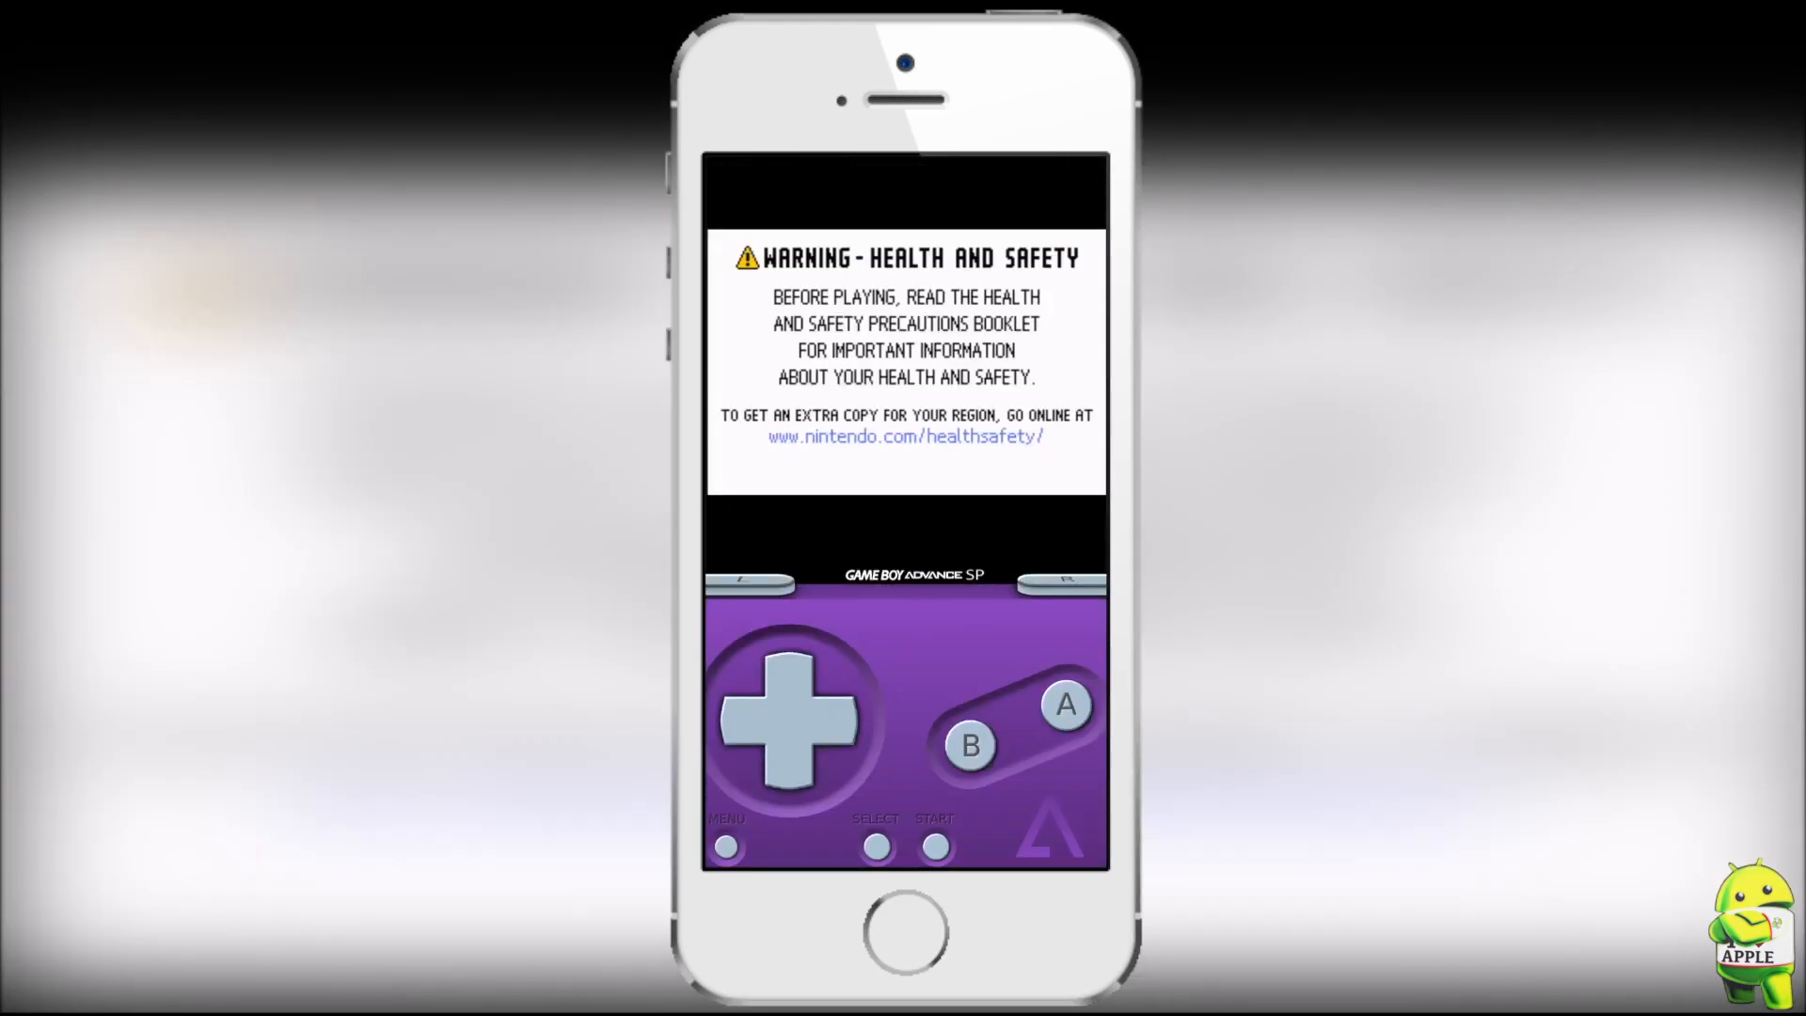
{"action": "left_click", "coordinate": [725, 845]}
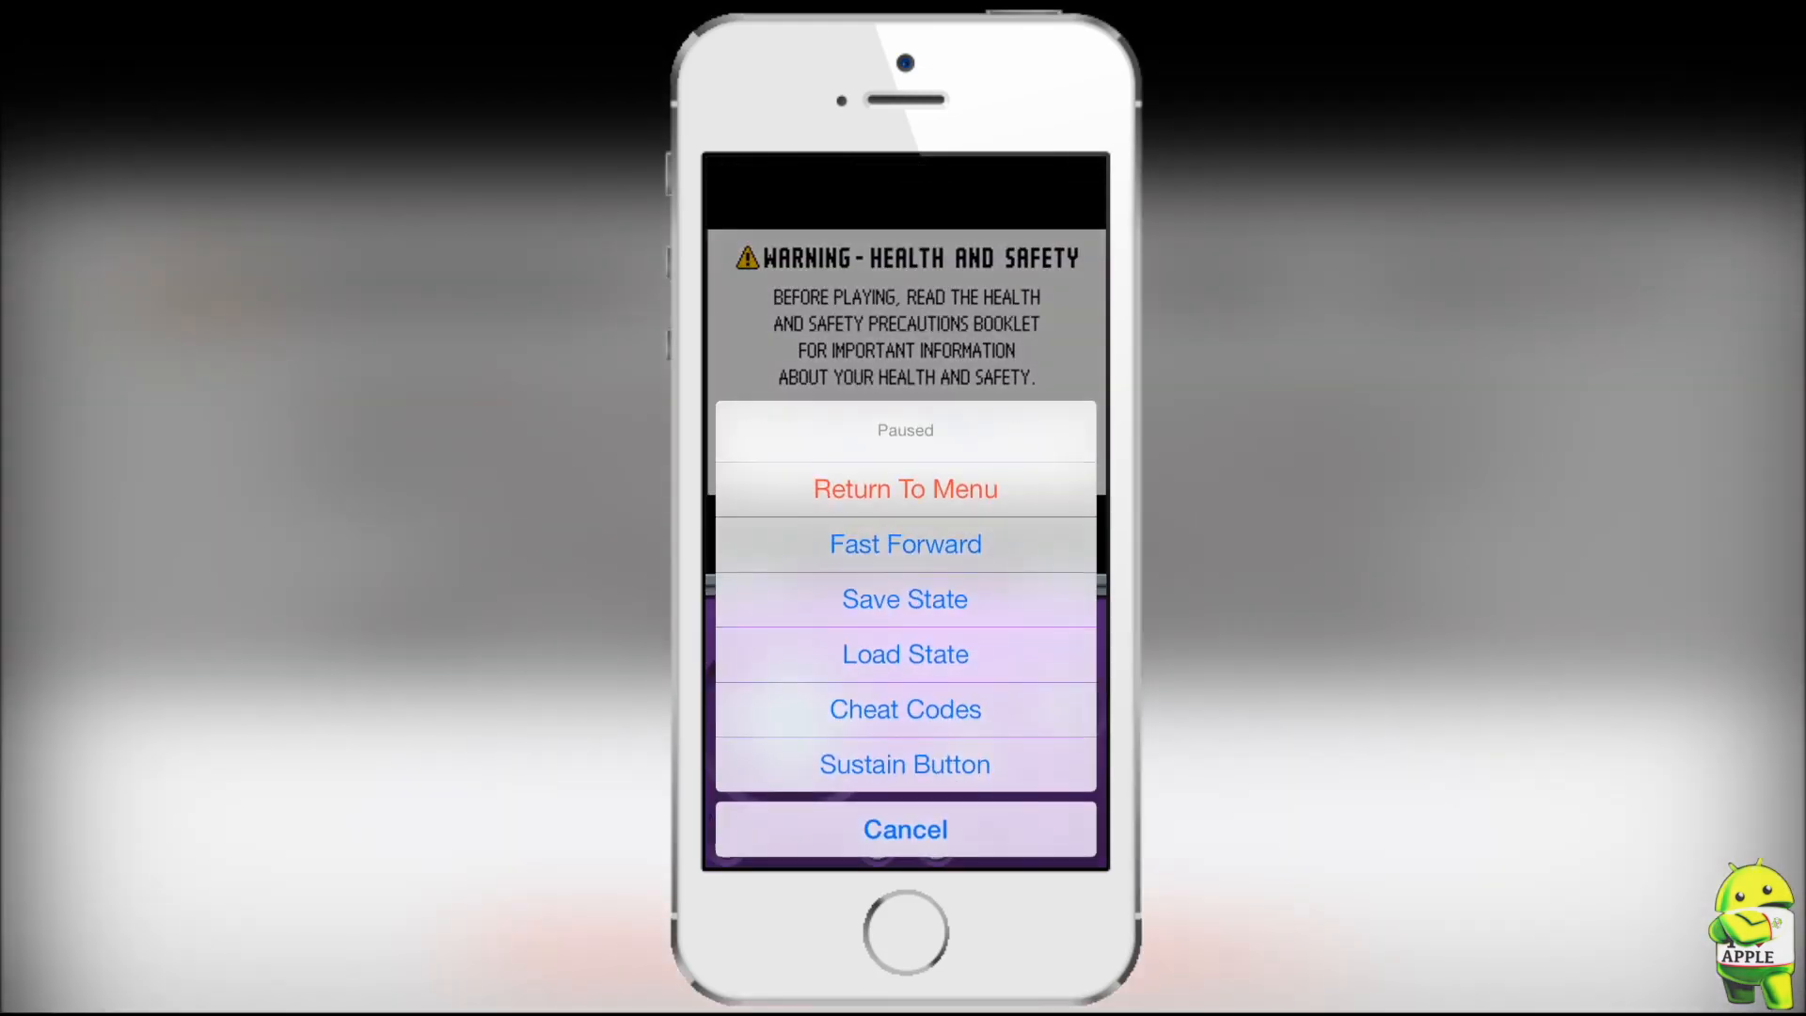
{"action": "left_click", "coordinate": [903, 488]}
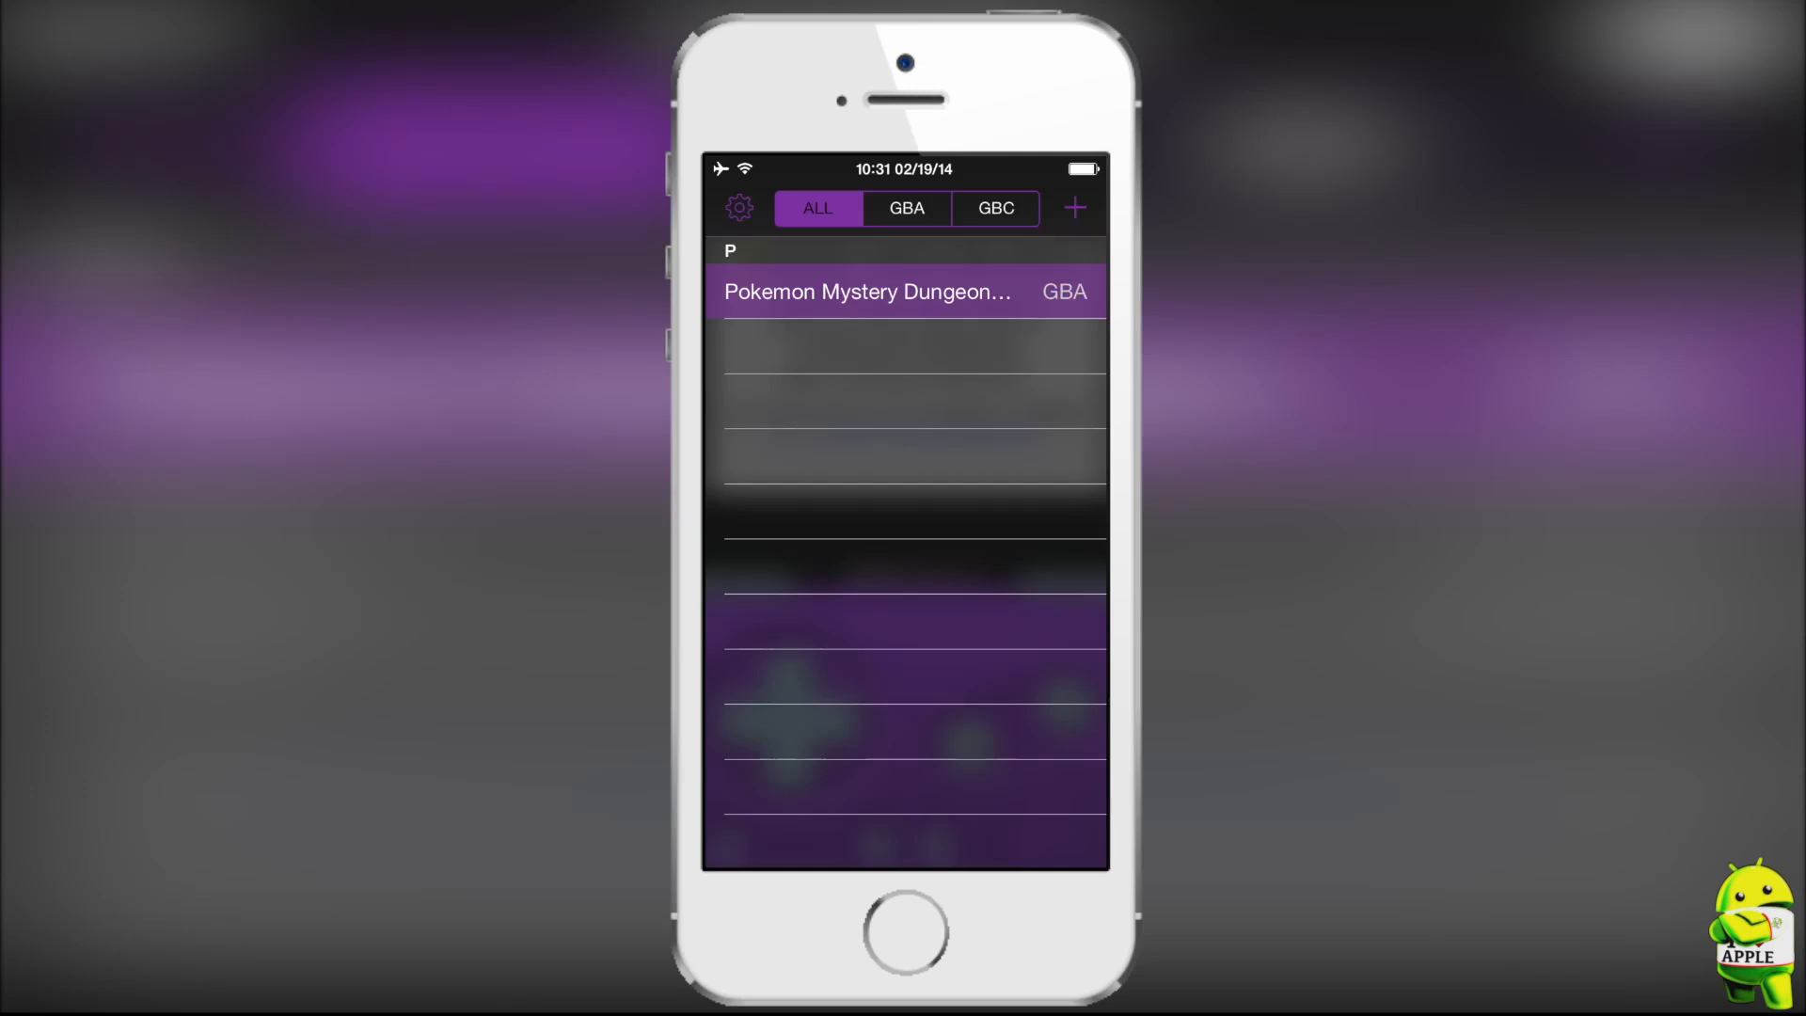
Reopen Pokémon Mystery Dungeon and choose Resume in the Game already in use alert.
{"action": "left_click", "coordinate": [905, 292]}
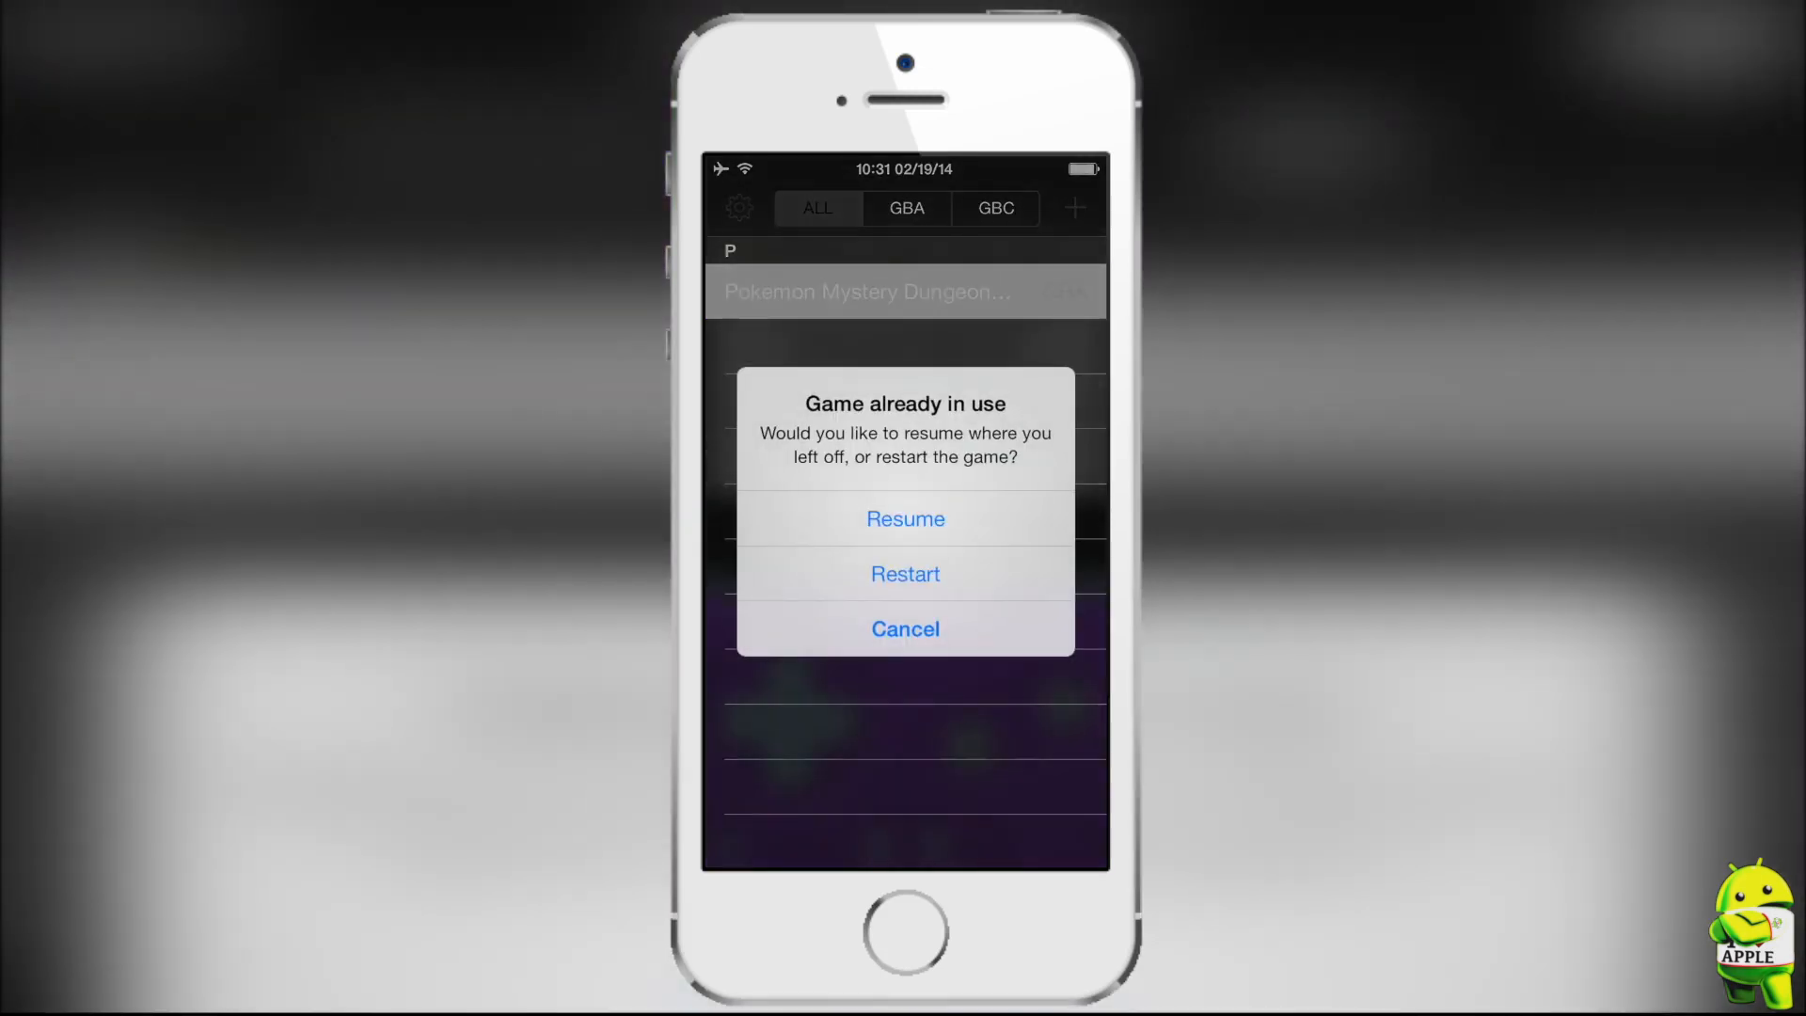
{"action": "left_click", "coordinate": [904, 518]}
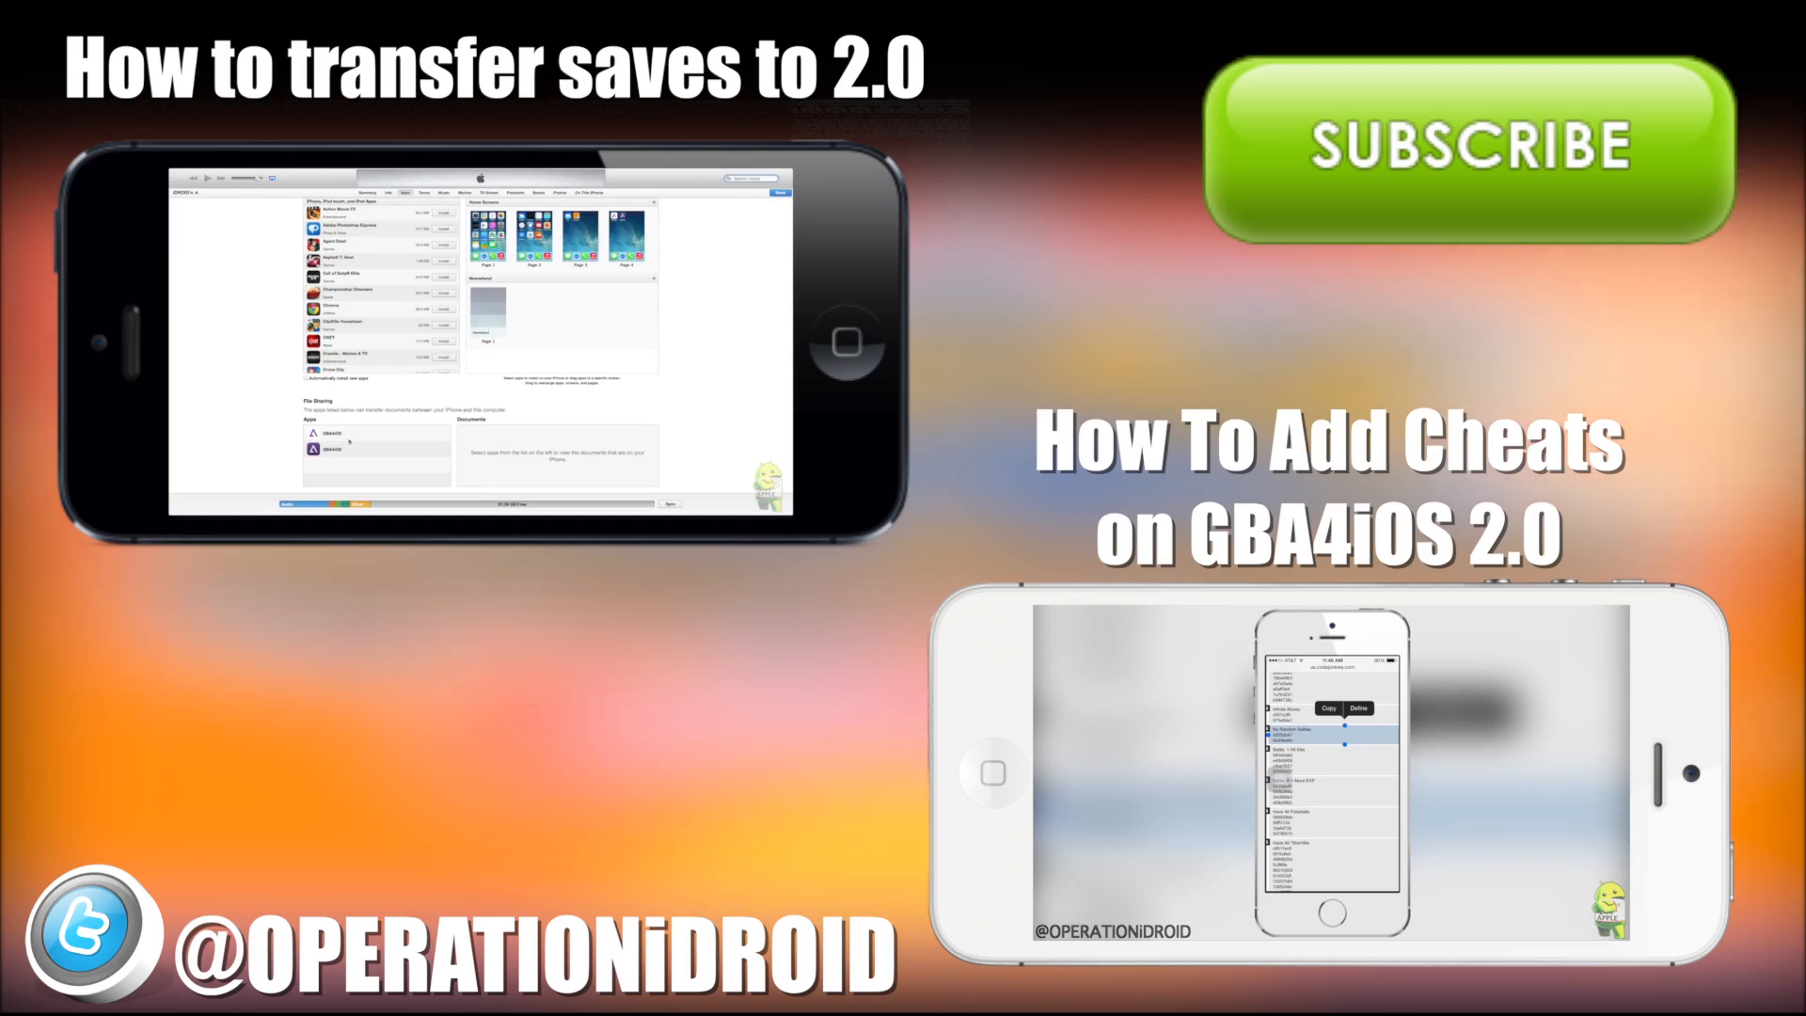
{"action": "left_click", "coordinate": [346, 431]}
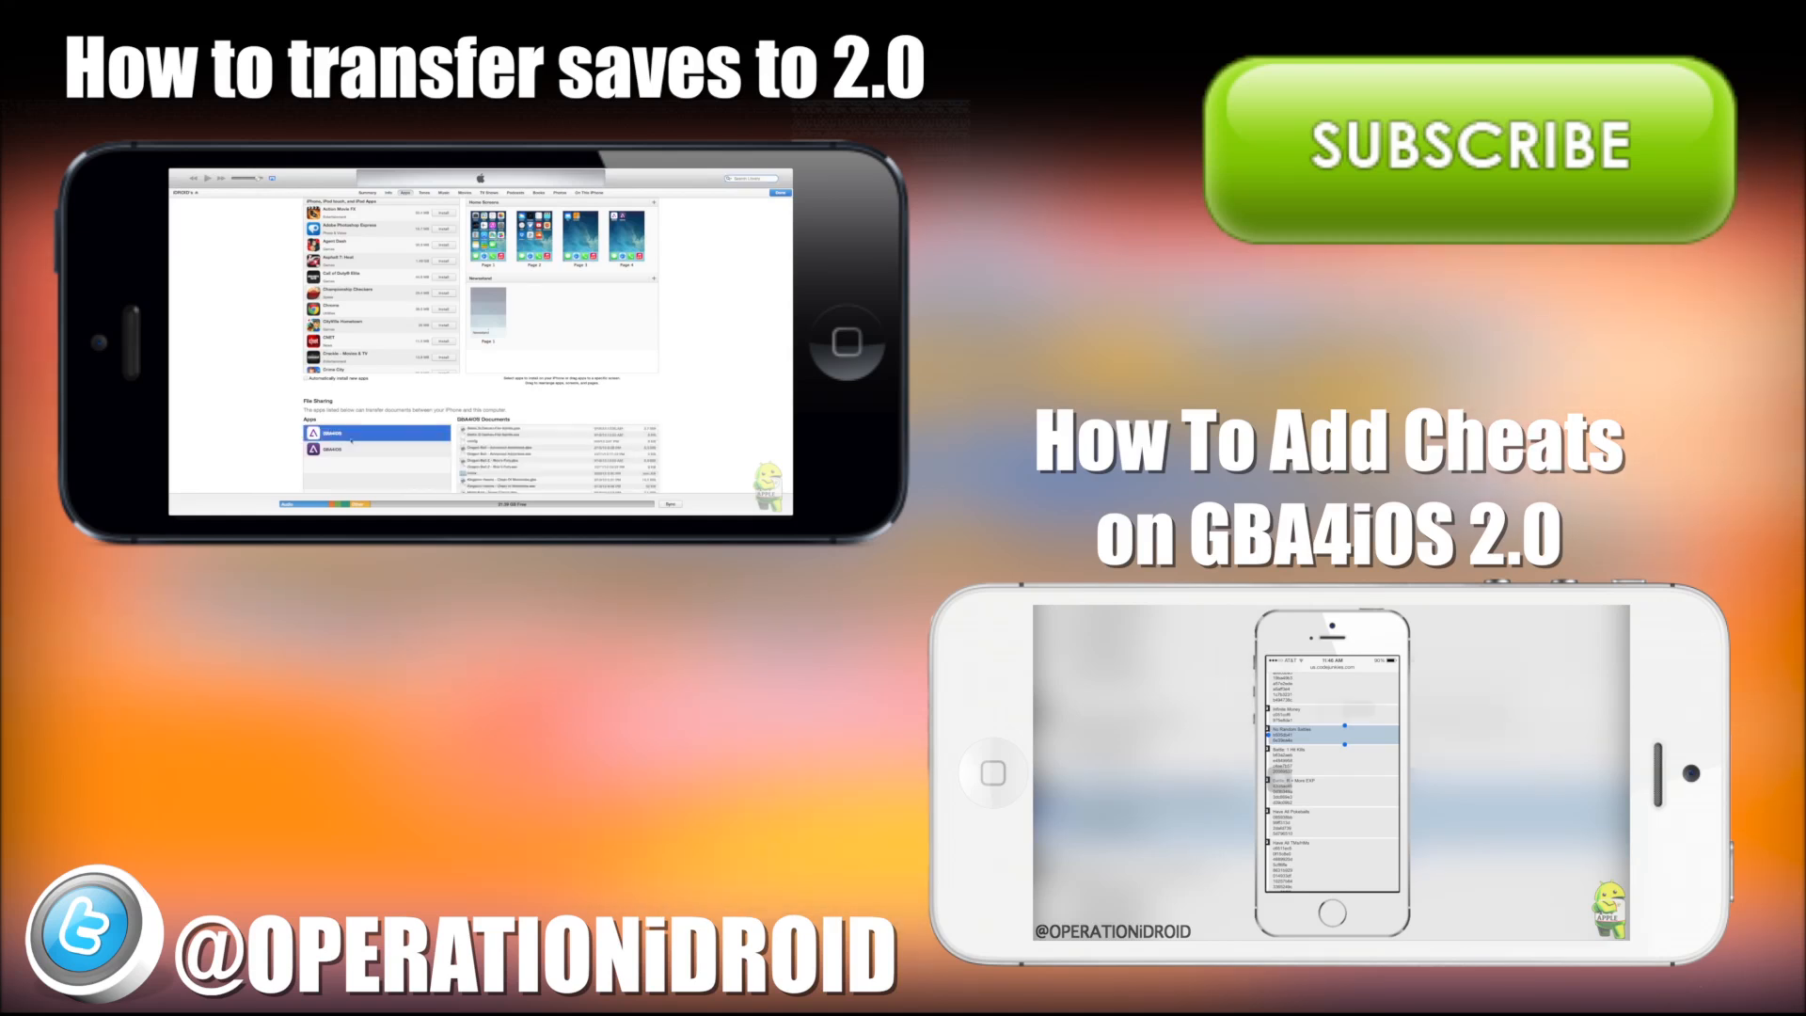